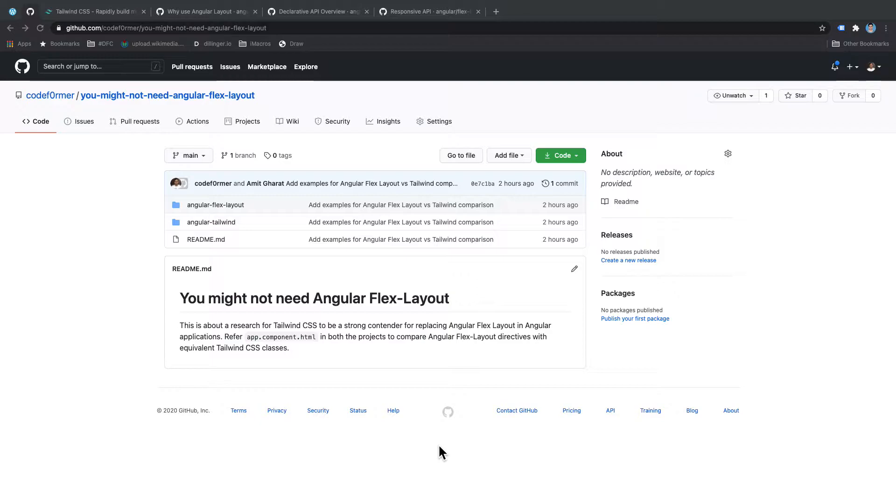
{"action": "mouse_move", "coordinate": [437, 401]}
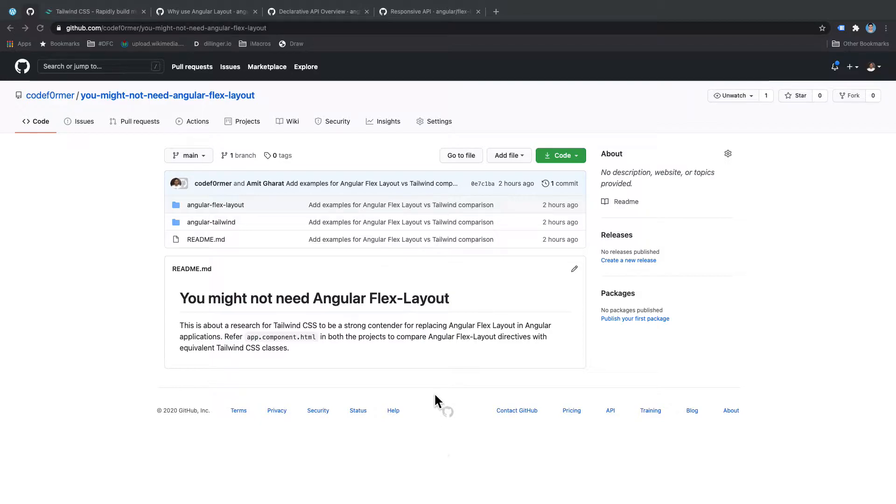
{"action": "mouse_move", "coordinate": [330, 350]}
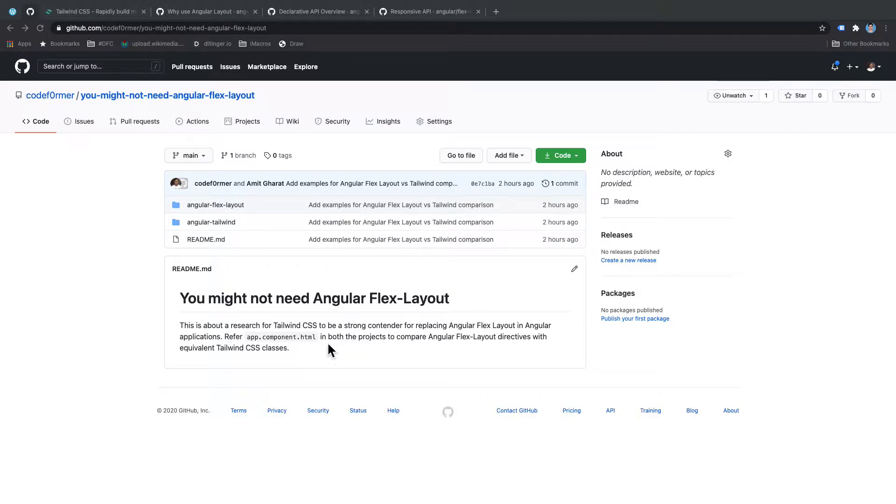
{"action": "mouse_move", "coordinate": [340, 334]}
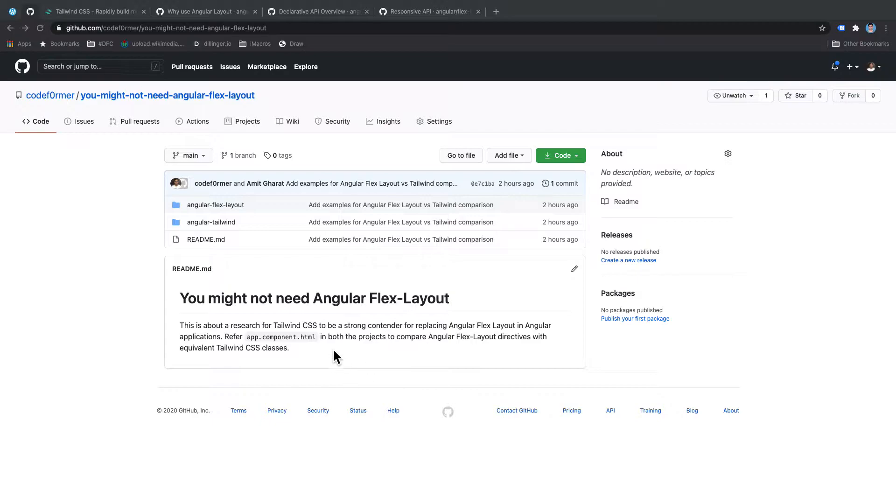
{"action": "mouse_move", "coordinate": [304, 366]}
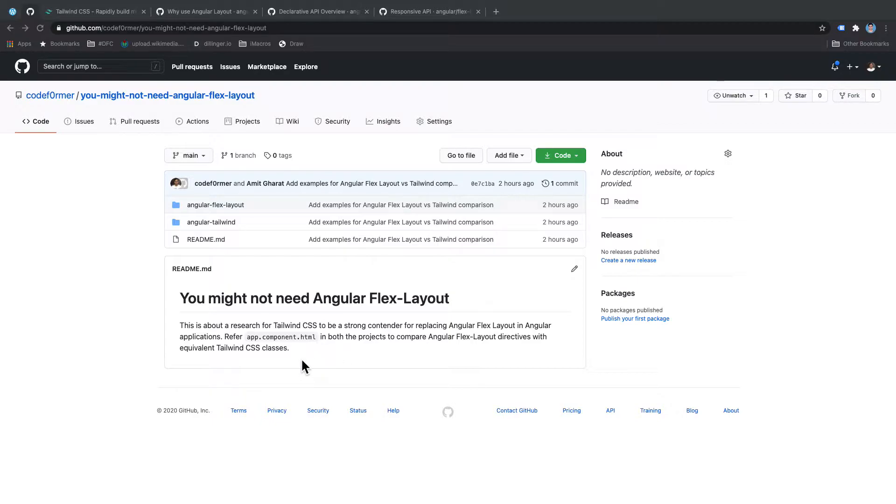
{"action": "mouse_move", "coordinate": [309, 366]}
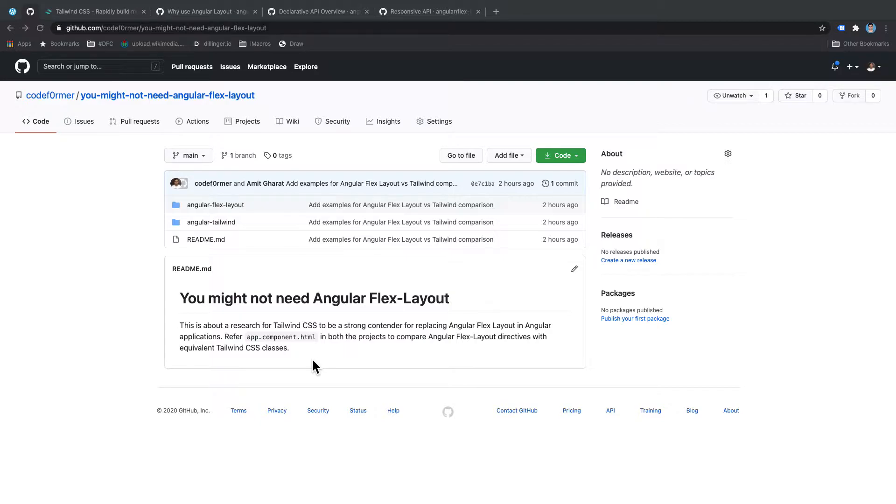
{"action": "mouse_move", "coordinate": [316, 345]}
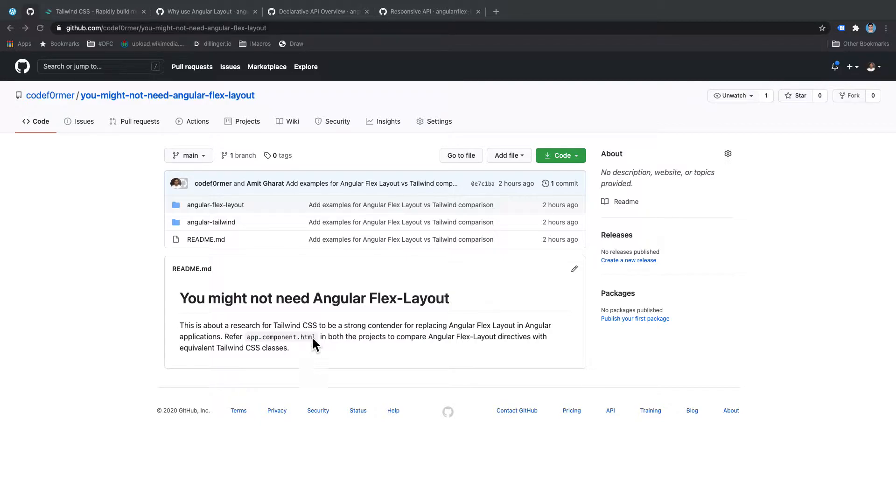
- Switch to the Tailwind CSS homepage browser tab on tailwindcss.com
{"action": "left_click", "coordinate": [94, 11]}
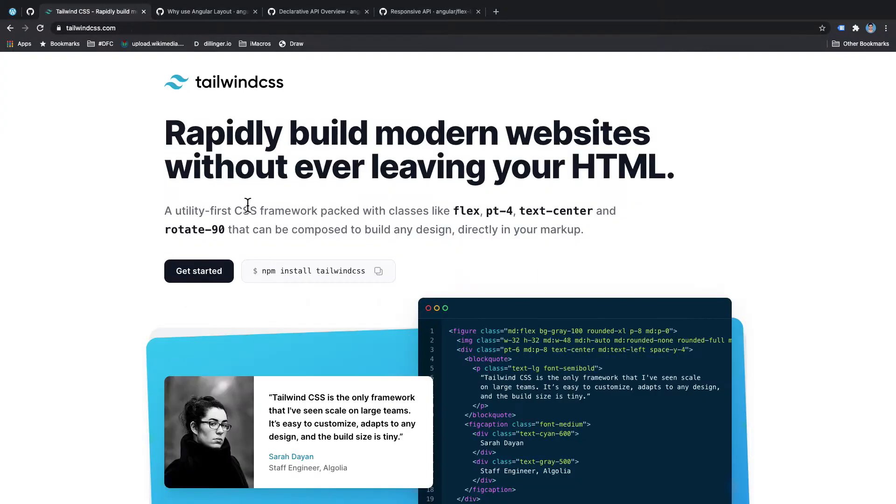
{"action": "mouse_move", "coordinate": [509, 377]}
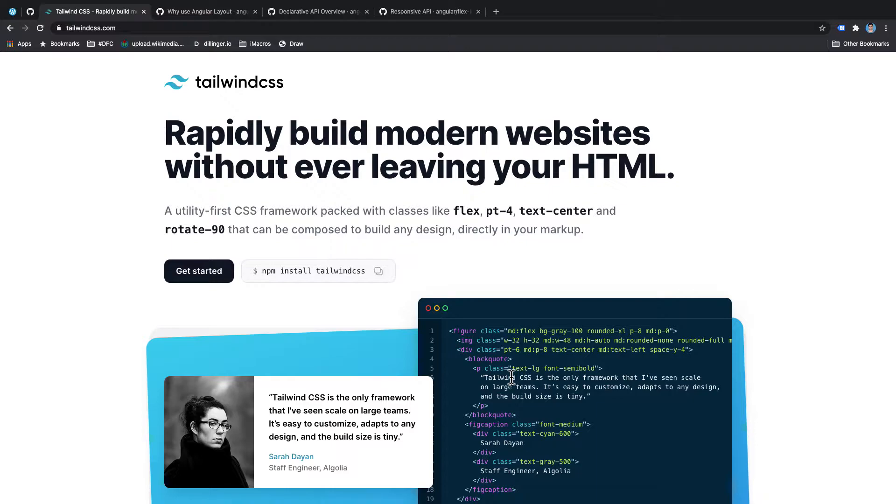
{"action": "mouse_move", "coordinate": [542, 414]}
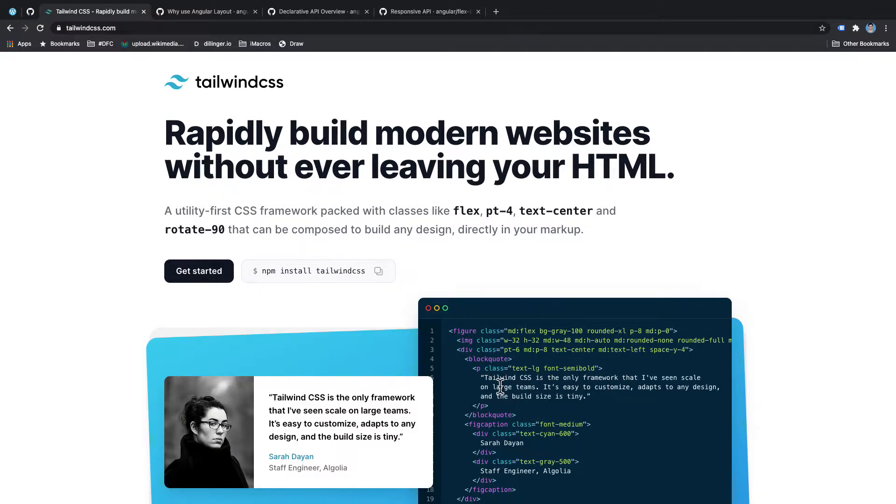
{"action": "mouse_move", "coordinate": [529, 376]}
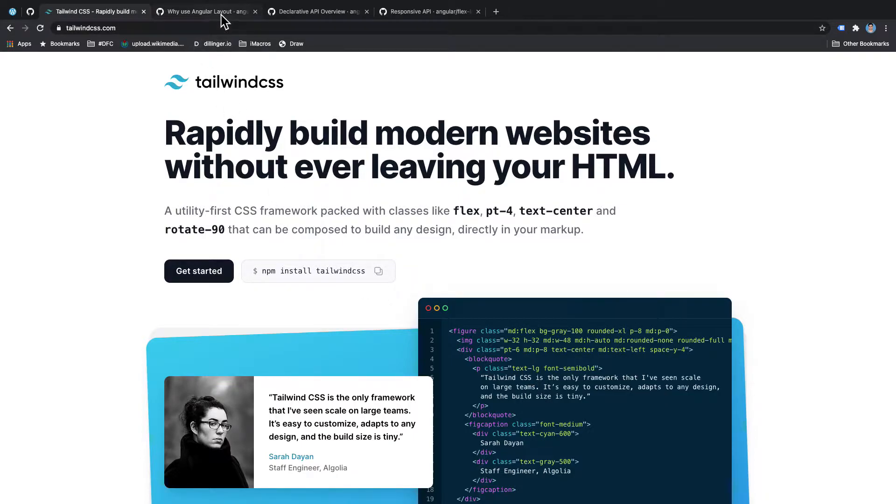
- Switch to the flex-layout 'Why use Angular Layout' GitHub wiki tab
{"action": "left_click", "coordinate": [204, 11]}
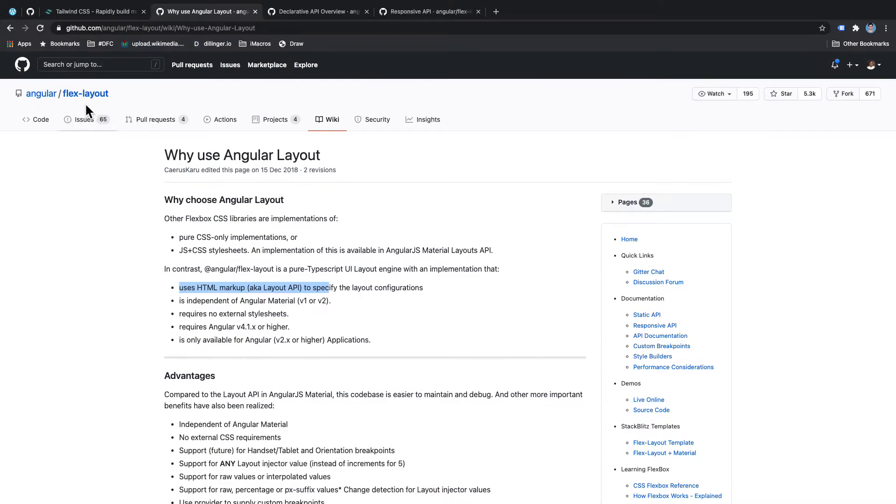
{"action": "mouse_move", "coordinate": [525, 349]}
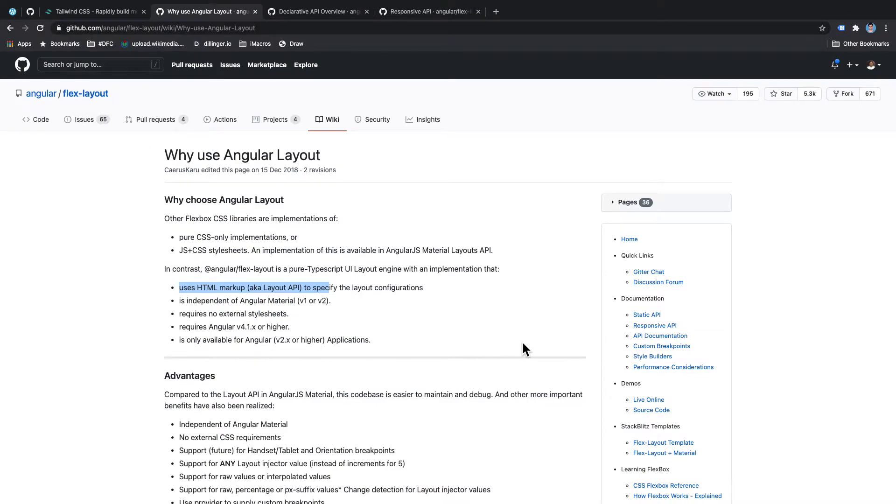
{"action": "mouse_move", "coordinate": [365, 303]}
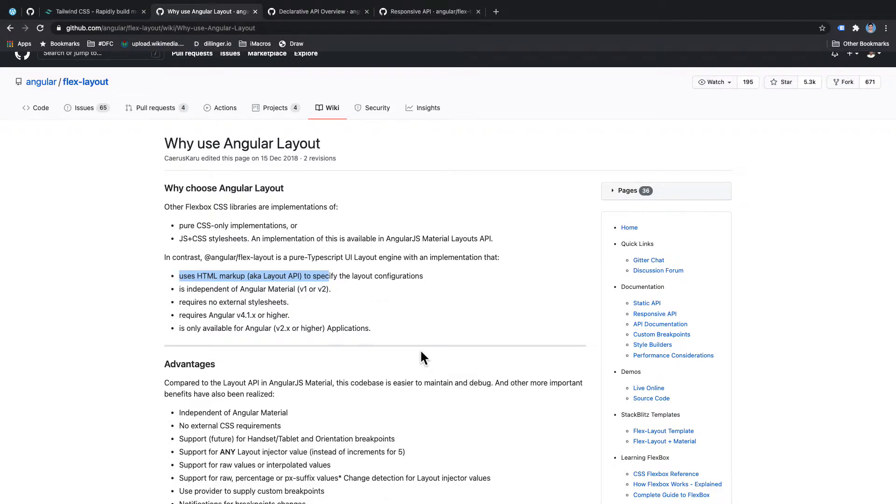
{"action": "mouse_move", "coordinate": [402, 353]}
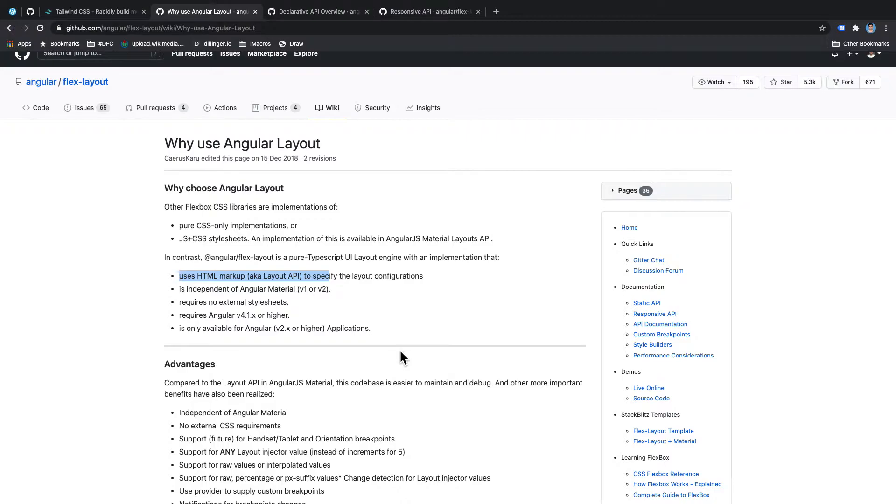
{"action": "mouse_move", "coordinate": [394, 334]}
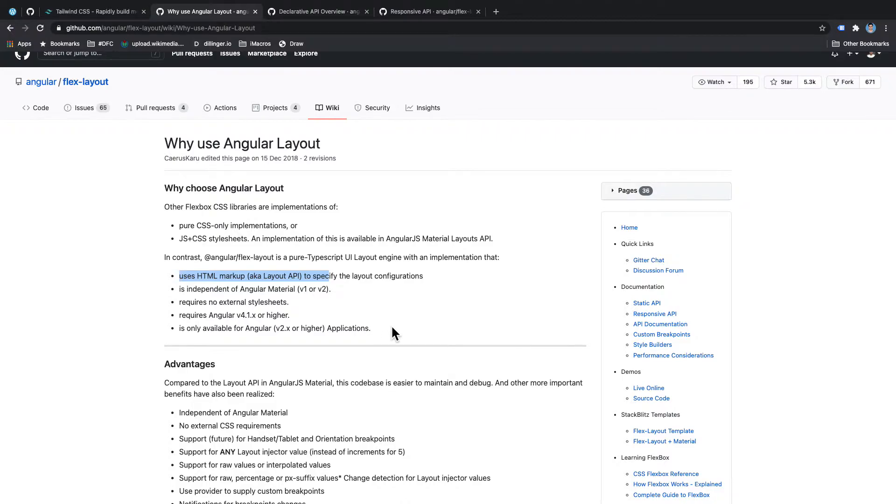
{"action": "mouse_move", "coordinate": [388, 325]}
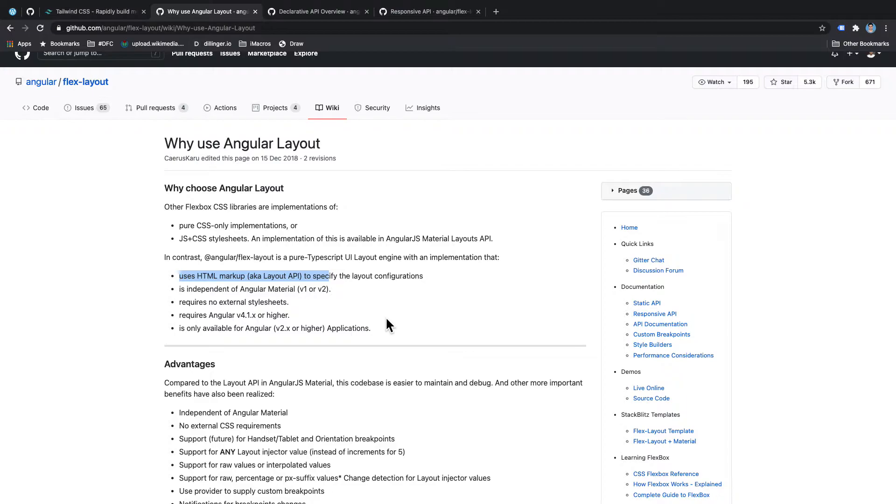
{"action": "mouse_move", "coordinate": [382, 320]}
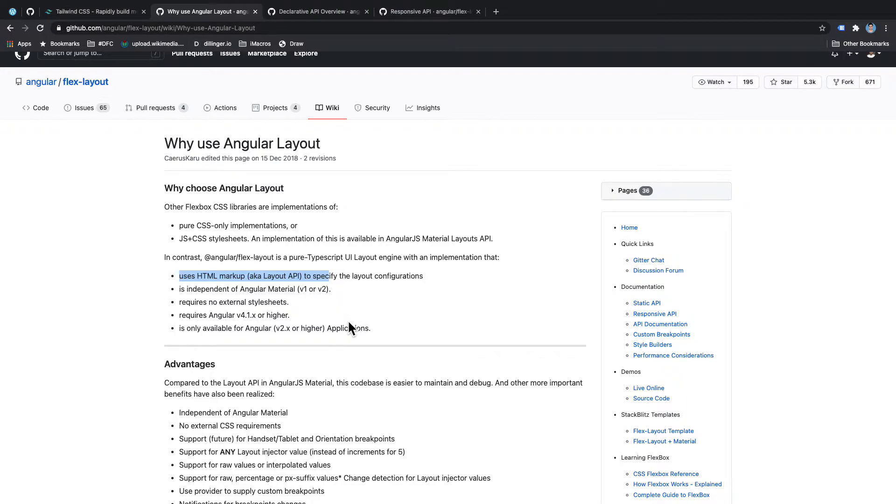
{"action": "mouse_move", "coordinate": [352, 328]}
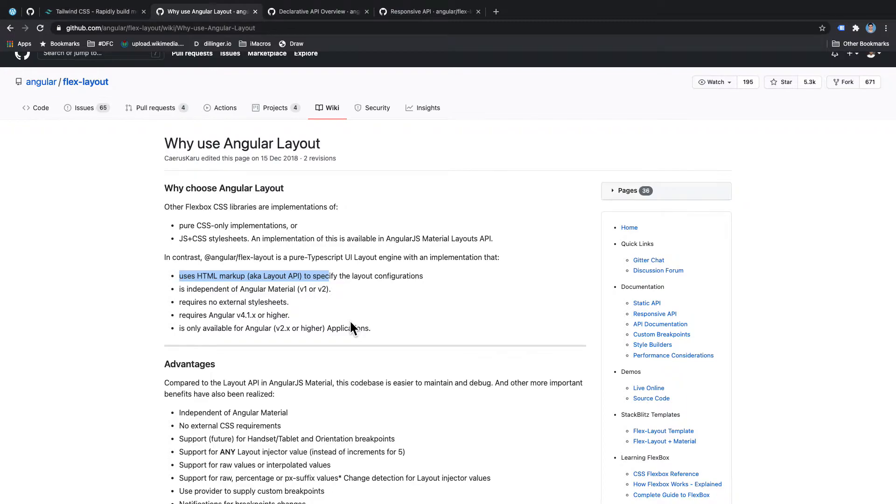
{"action": "mouse_move", "coordinate": [377, 334]}
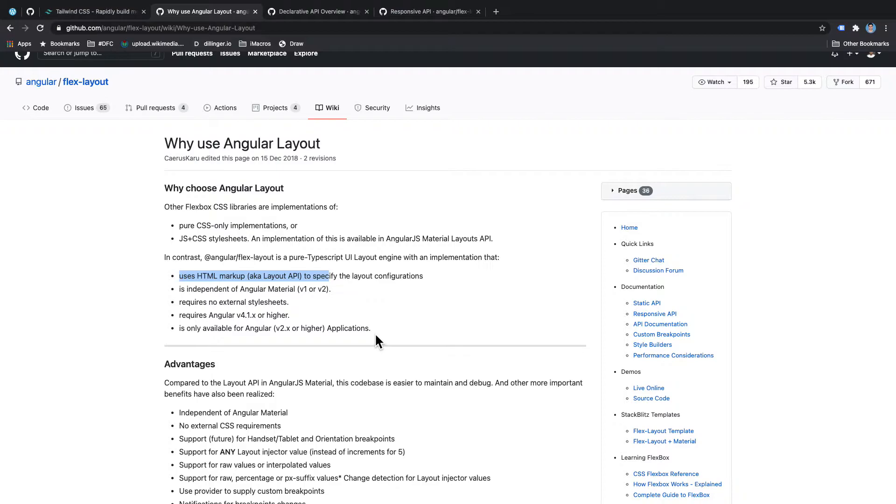
{"action": "mouse_move", "coordinate": [372, 320]}
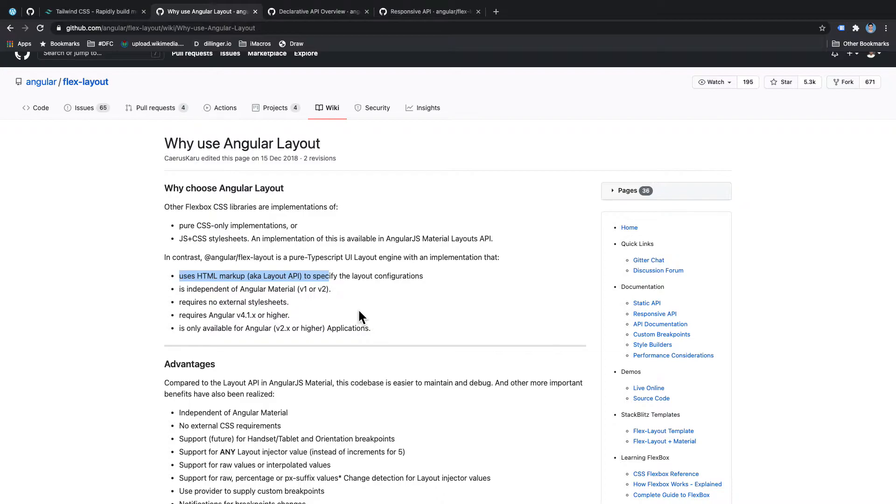
{"action": "mouse_move", "coordinate": [366, 319]}
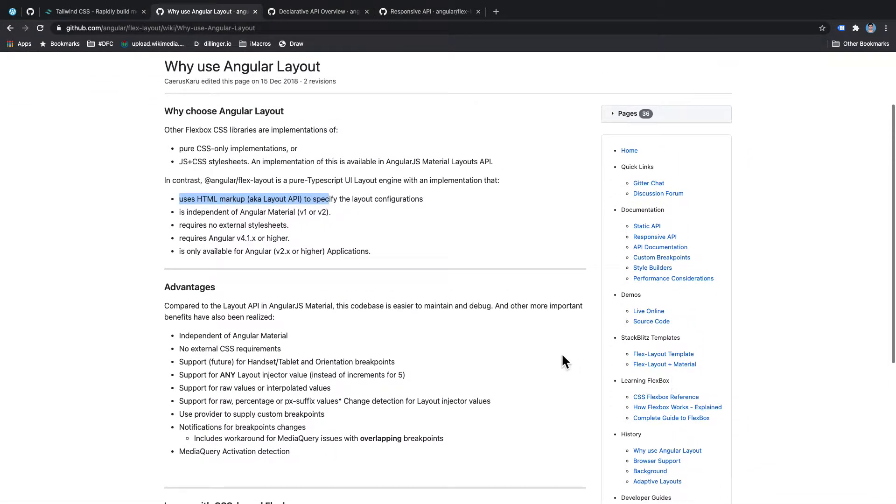
{"action": "scroll", "scroll_direction": "up", "scroll_amount": 3}
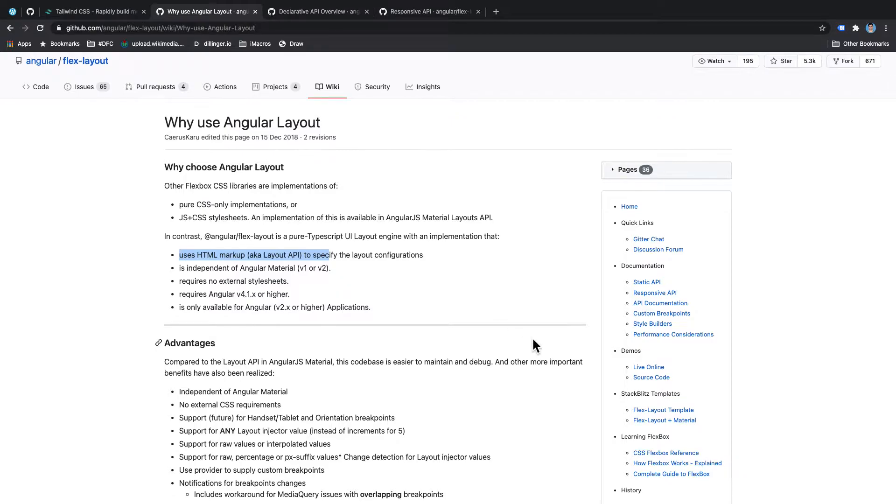
{"action": "scroll", "scroll_direction": "down", "scroll_amount": 3}
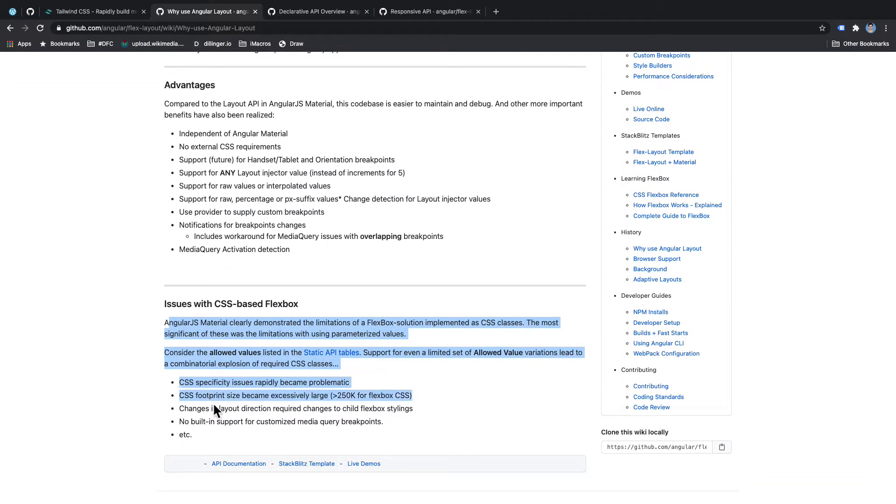
{"action": "left_click", "coordinate": [284, 443]}
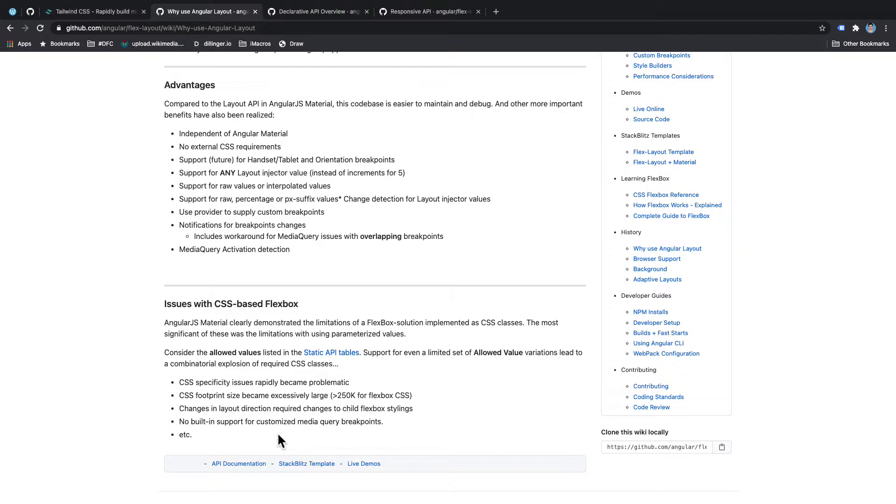
{"action": "mouse_move", "coordinate": [240, 409]}
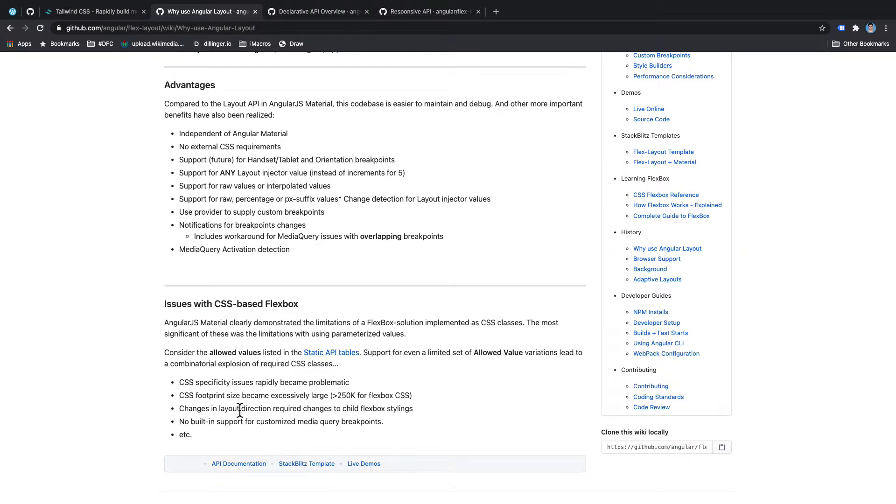
{"action": "mouse_move", "coordinate": [248, 406]}
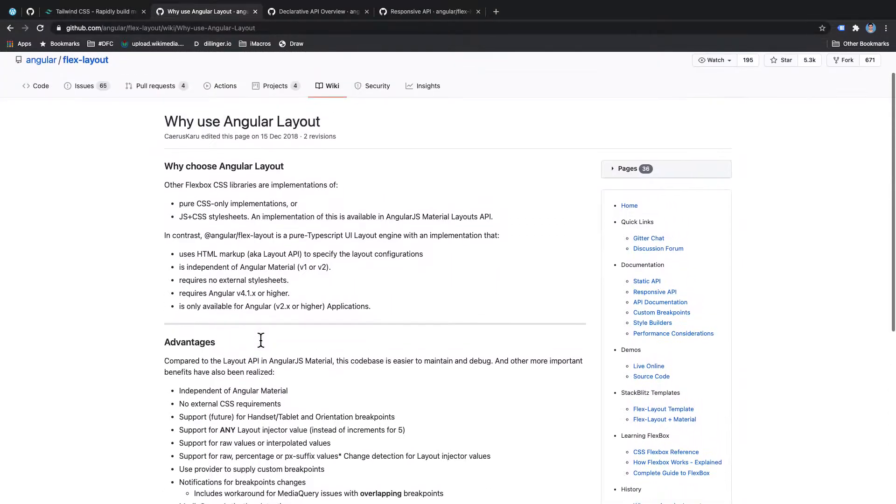
{"action": "scroll", "scroll_direction": "down", "scroll_amount": 3}
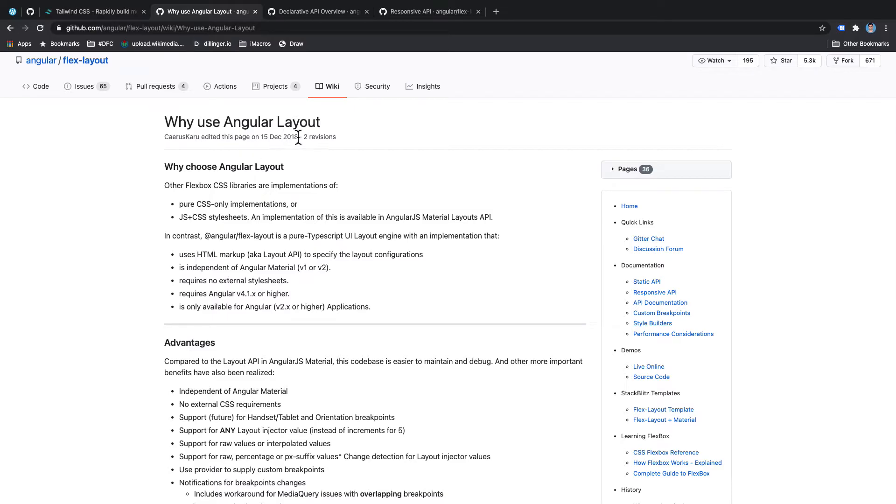
{"action": "scroll", "scroll_direction": "down", "scroll_amount": 3}
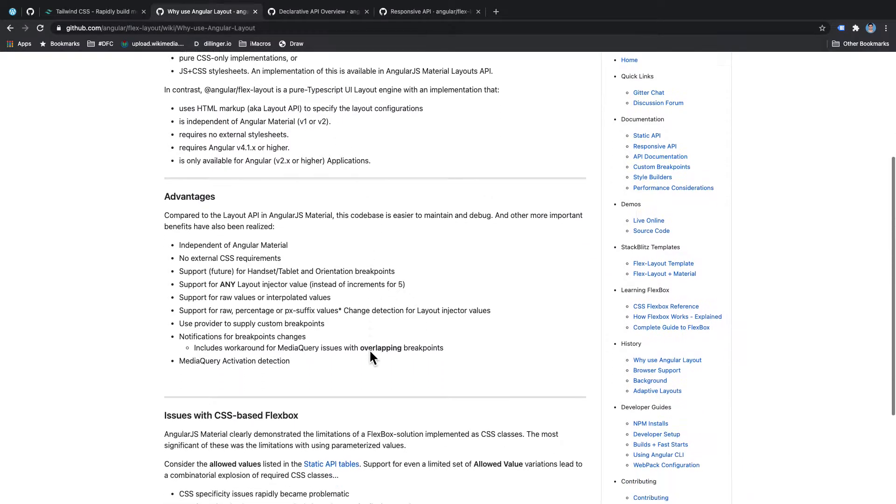
{"action": "scroll", "scroll_direction": "down", "scroll_amount": 3}
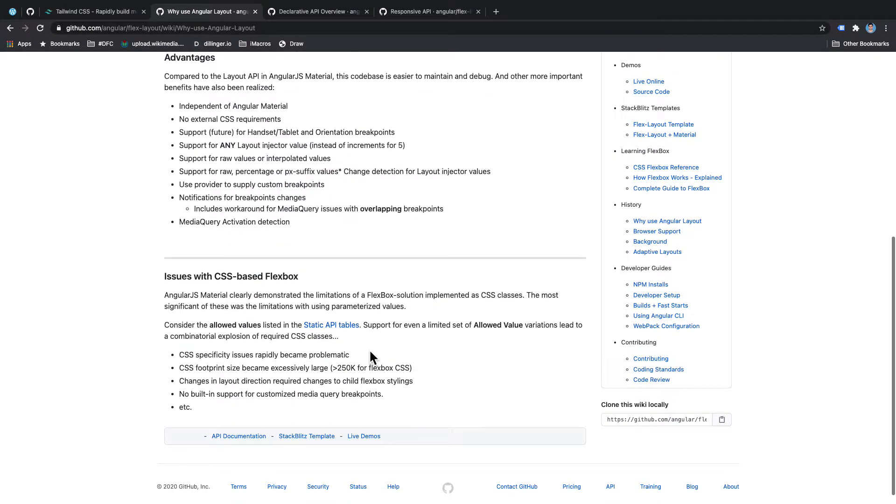
{"action": "mouse_move", "coordinate": [261, 408]}
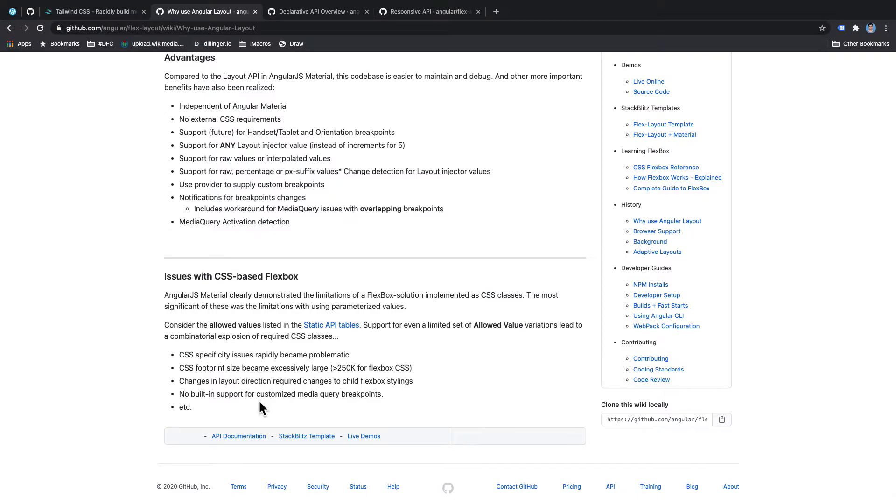
{"action": "mouse_move", "coordinate": [280, 409]}
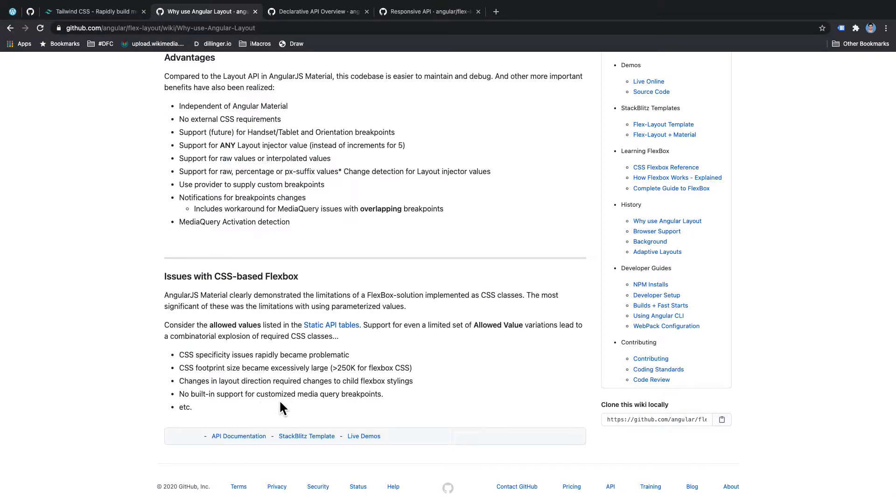
{"action": "mouse_move", "coordinate": [340, 254]}
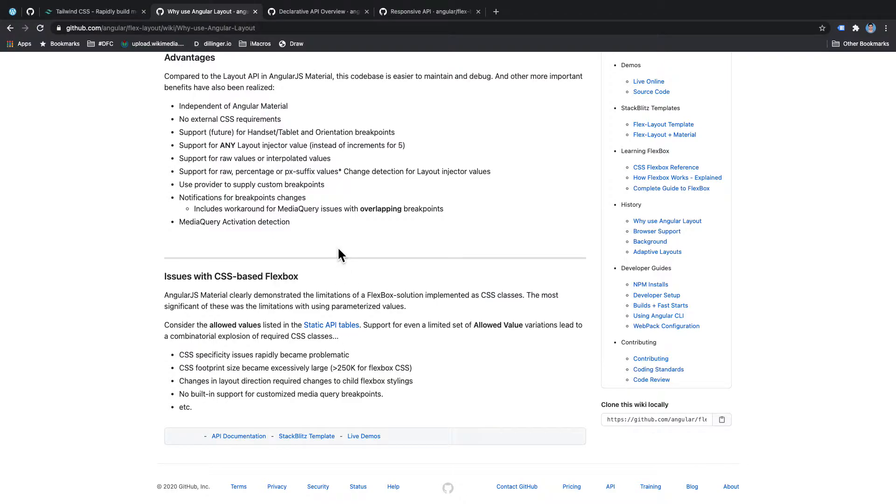
{"action": "scroll", "scroll_direction": "down", "scroll_amount": 3}
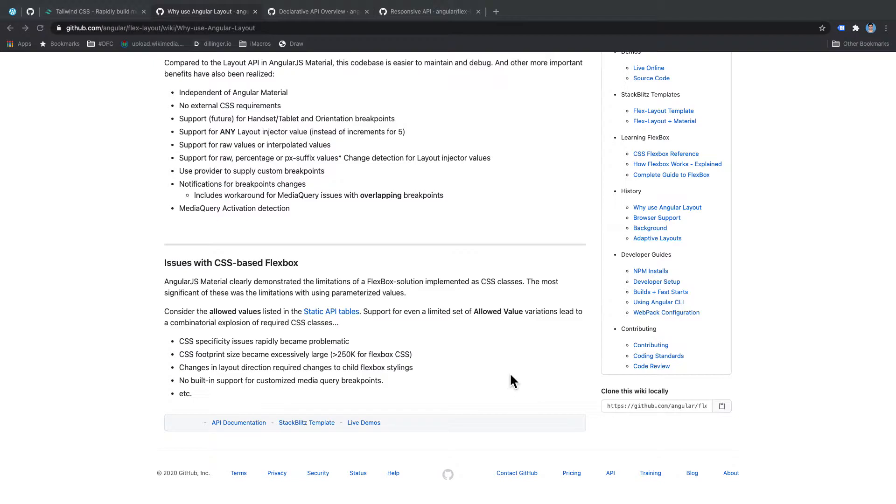
{"action": "mouse_move", "coordinate": [495, 372]}
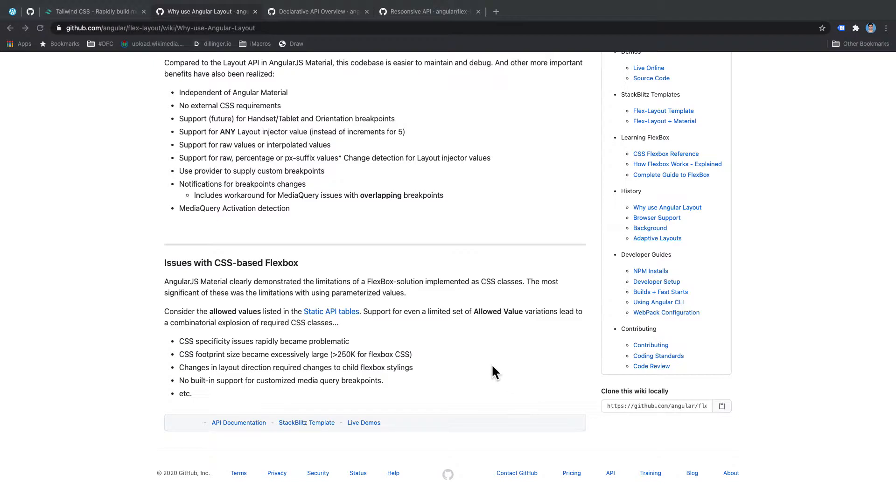
{"action": "mouse_move", "coordinate": [312, 247]}
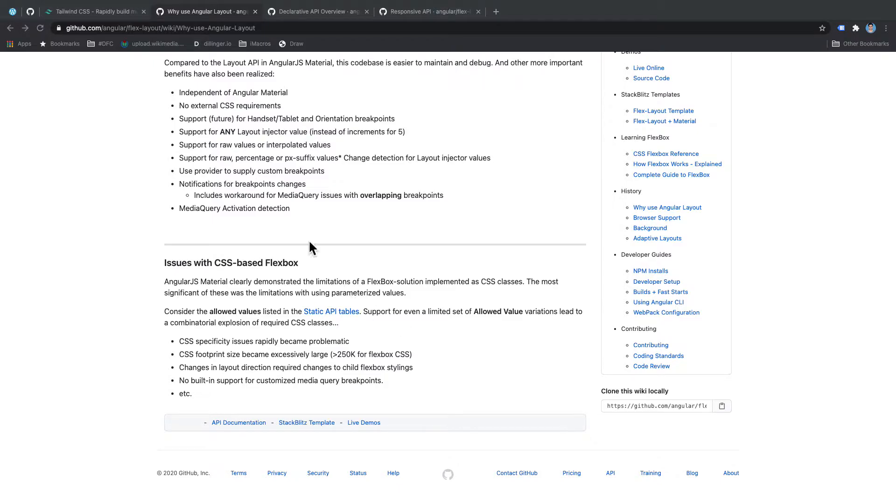
{"action": "mouse_move", "coordinate": [253, 47]}
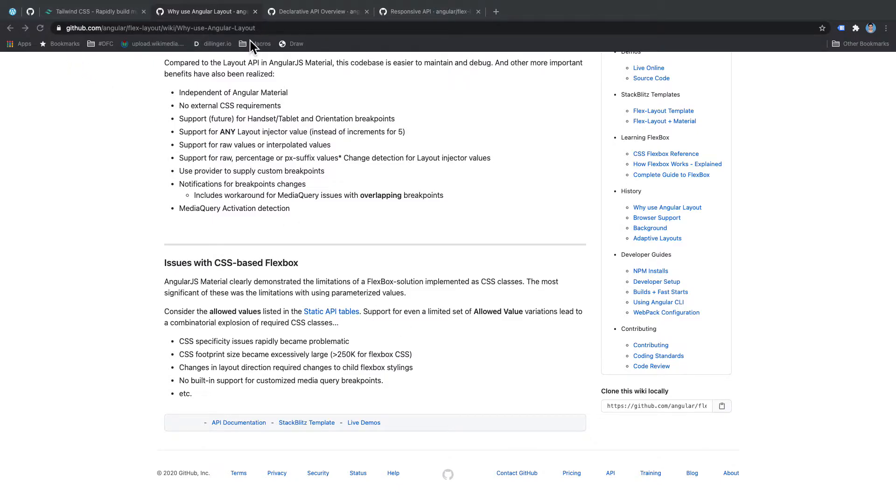
- Review the WordPress draft on Flex-Layout vs Tailwind, then show the Declarative API Overview wiki
{"action": "left_click", "coordinate": [92, 11]}
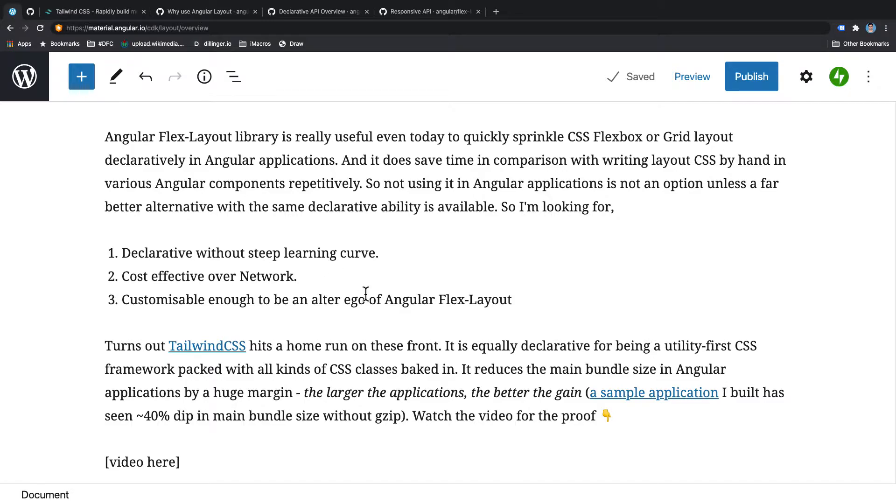
{"action": "mouse_move", "coordinate": [354, 302]}
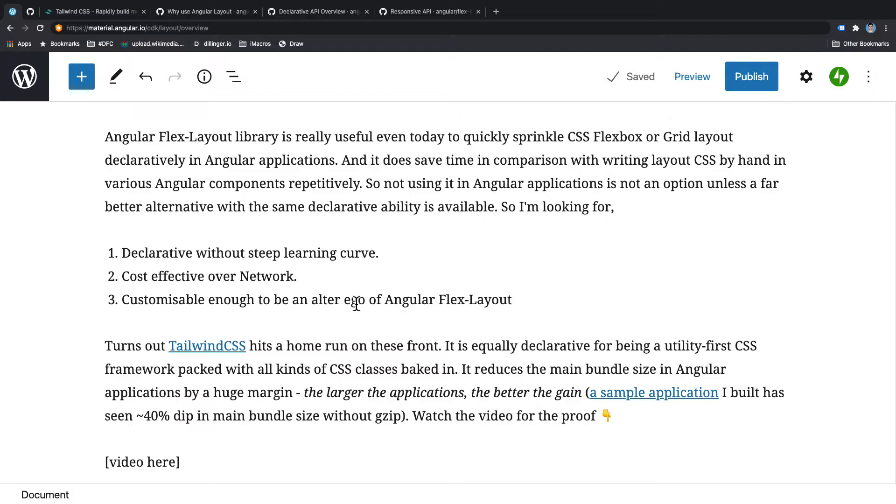
{"action": "mouse_move", "coordinate": [379, 343]}
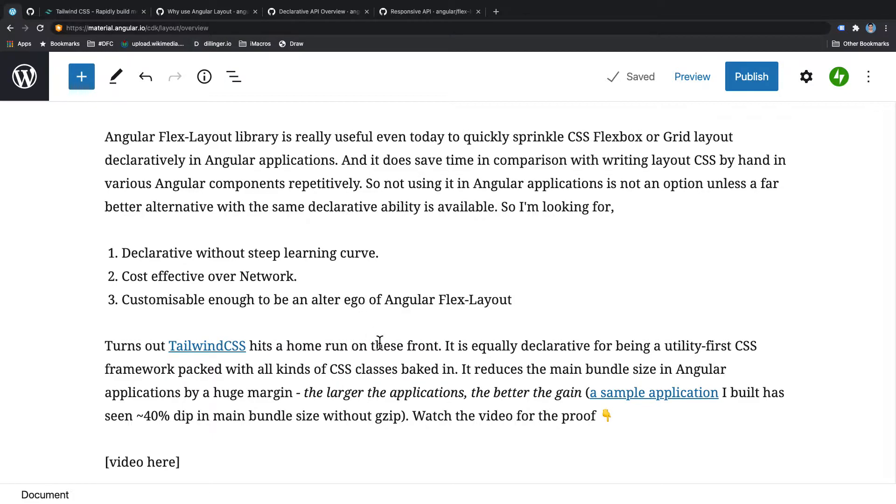
{"action": "mouse_move", "coordinate": [368, 328]}
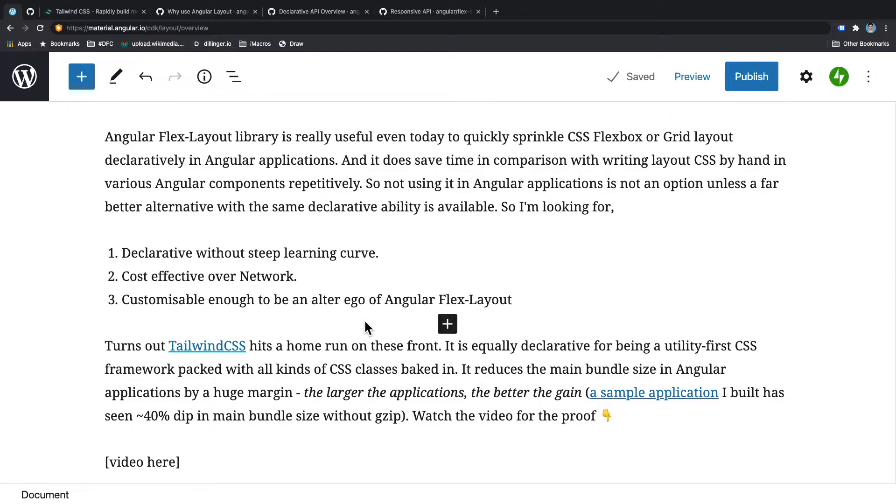
{"action": "mouse_move", "coordinate": [455, 209]}
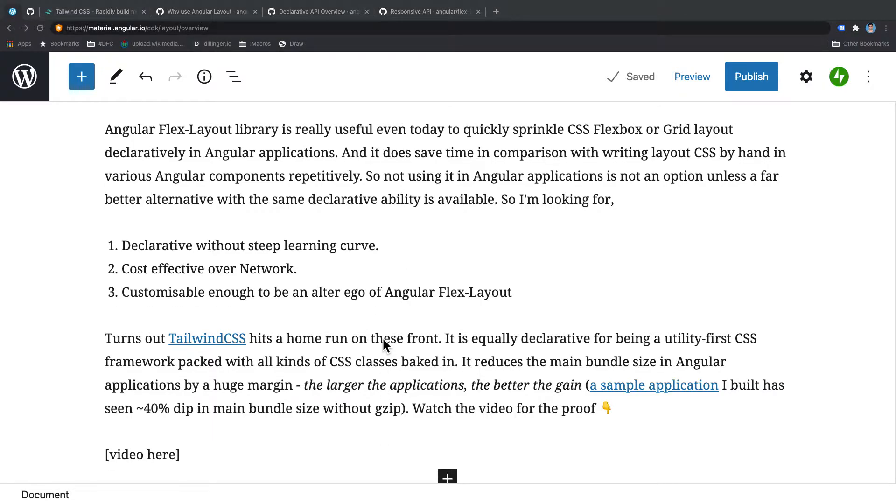
{"action": "mouse_move", "coordinate": [358, 284]}
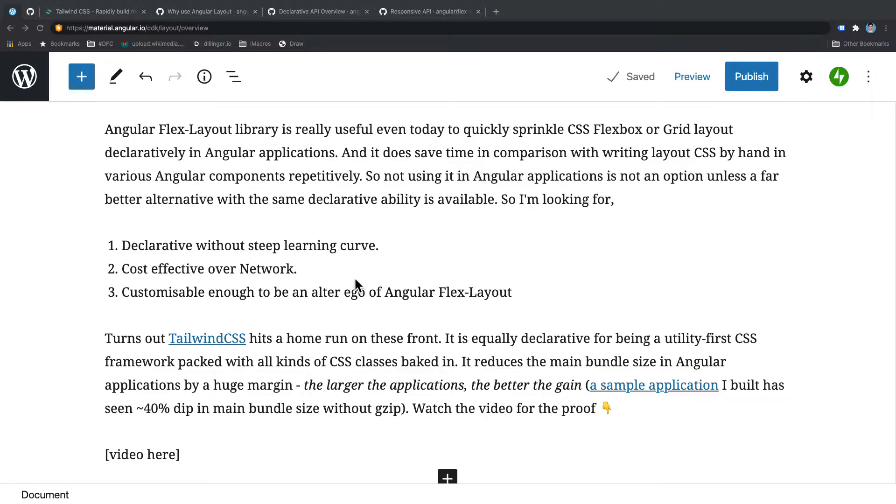
{"action": "left_click", "coordinate": [316, 11]}
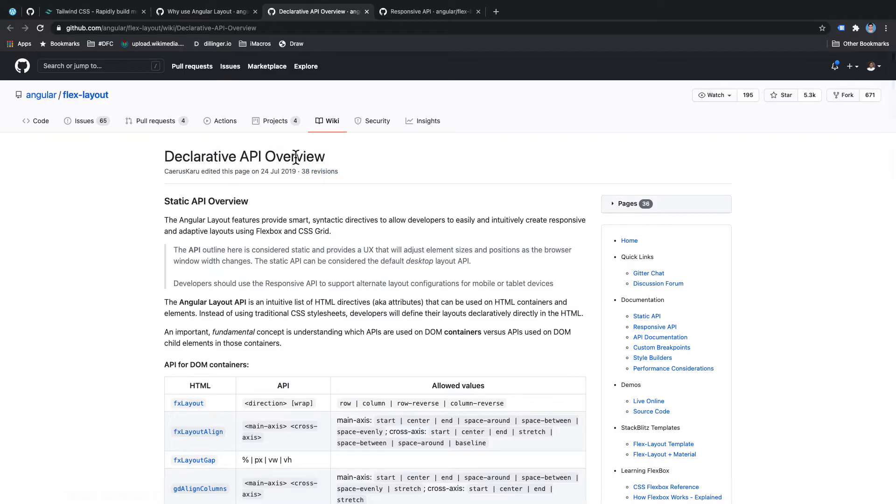
{"action": "scroll", "scroll_direction": "down", "scroll_amount": 3}
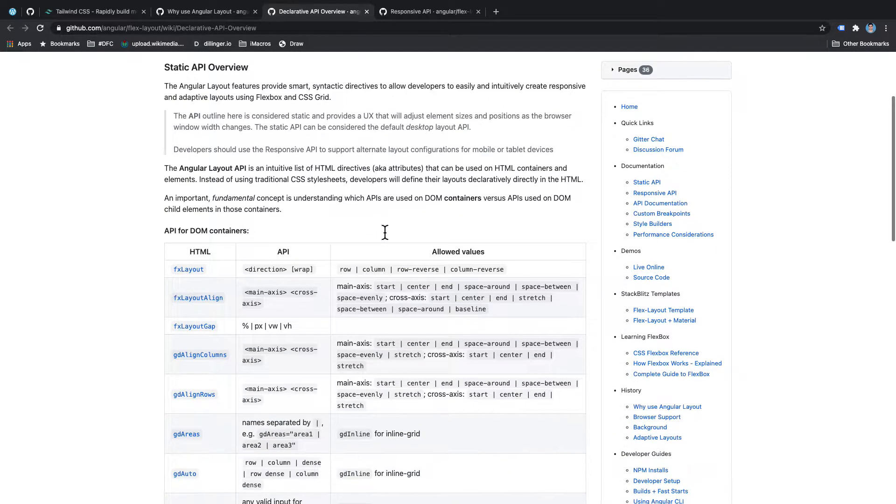
{"action": "scroll", "scroll_direction": "down", "scroll_amount": 3}
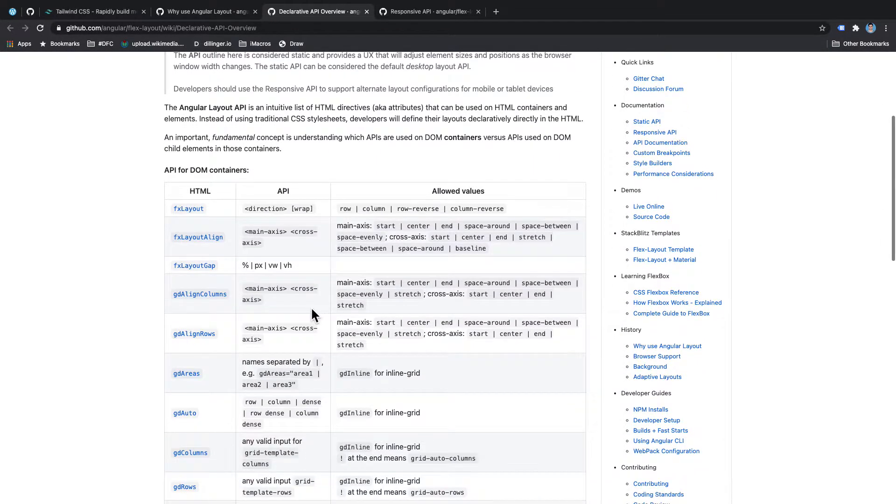
{"action": "scroll", "scroll_direction": "down", "scroll_amount": 3}
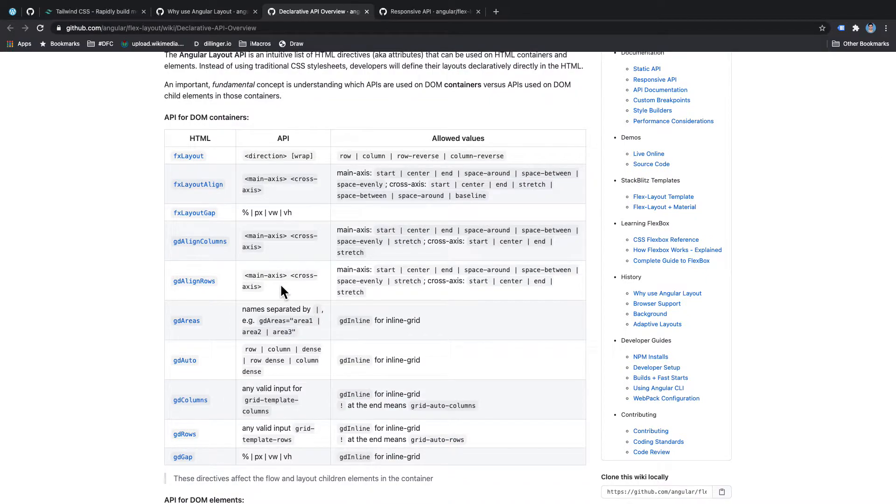
{"action": "mouse_move", "coordinate": [307, 285]}
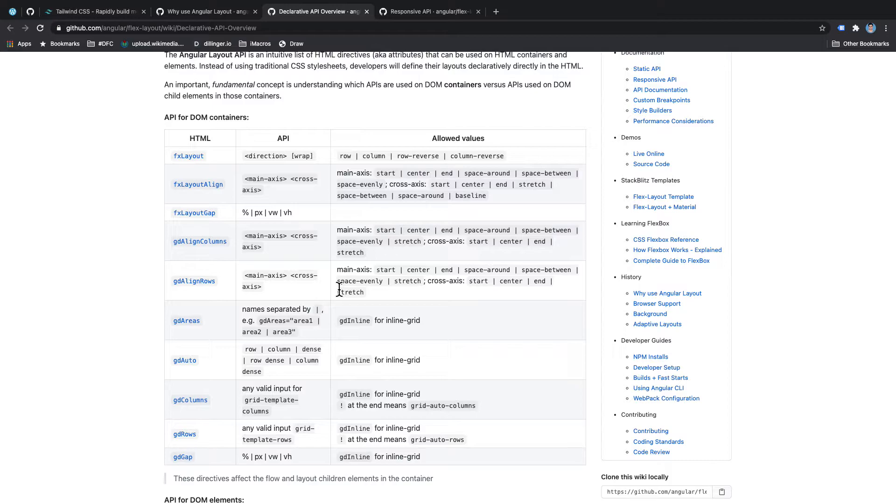
{"action": "mouse_move", "coordinate": [345, 291]}
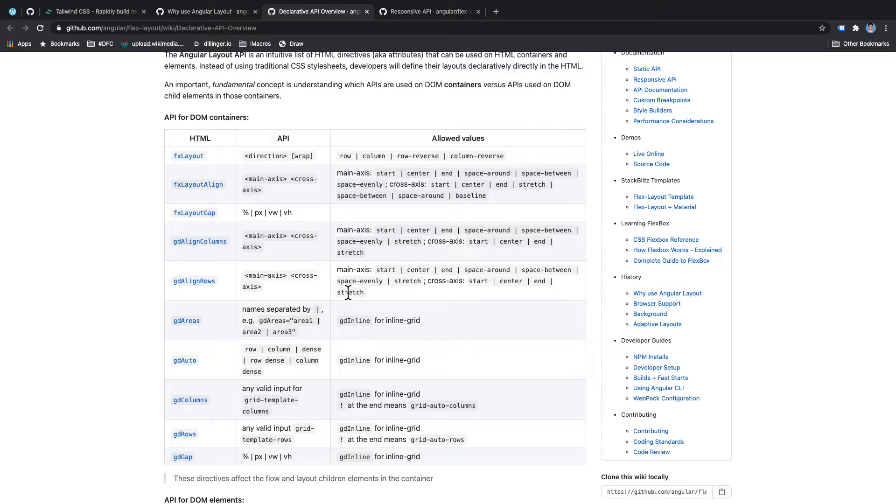
{"action": "scroll", "scroll_direction": "down", "scroll_amount": 3}
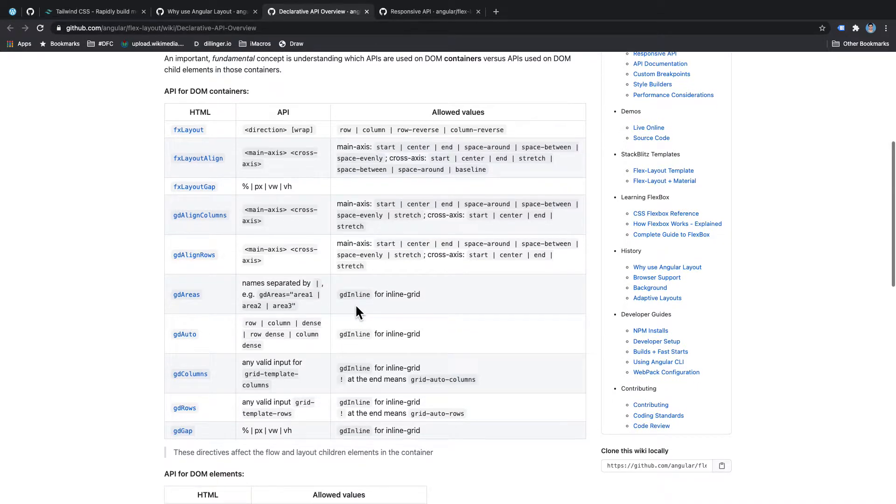
- Show the Responsive API wiki page scrolled to the MediaQueries and Aliases breakpoint table
{"action": "left_click", "coordinate": [427, 11]}
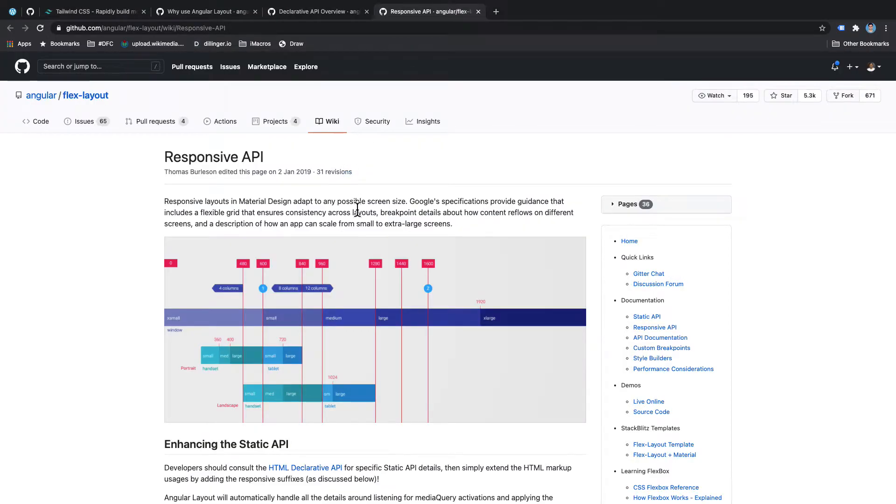
{"action": "scroll", "scroll_direction": "down", "scroll_amount": 3}
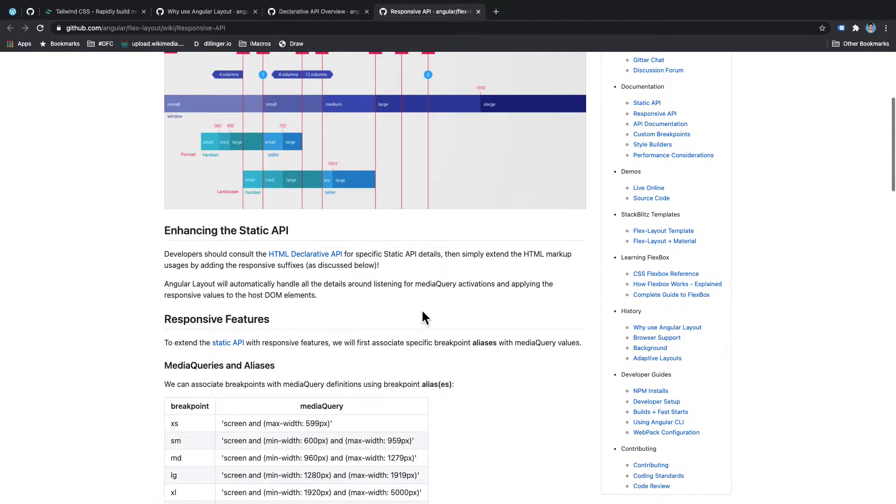
{"action": "scroll", "scroll_direction": "down", "scroll_amount": 3}
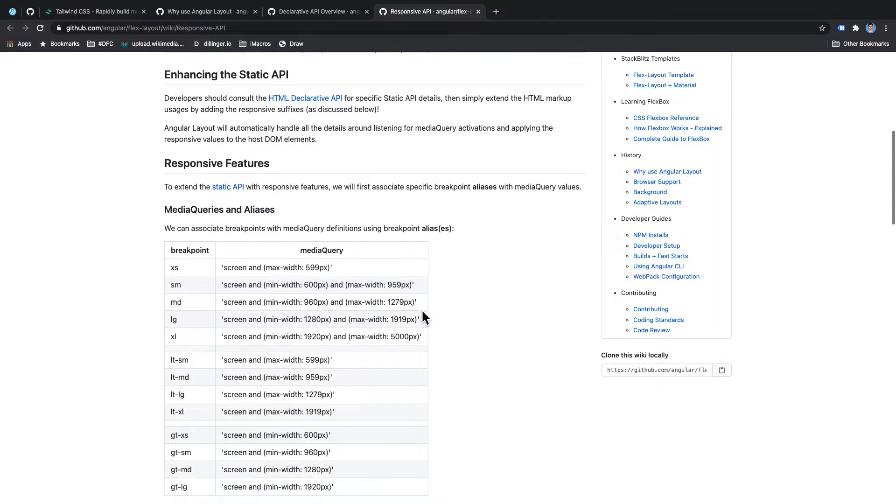
{"action": "scroll", "scroll_direction": "down", "scroll_amount": 3}
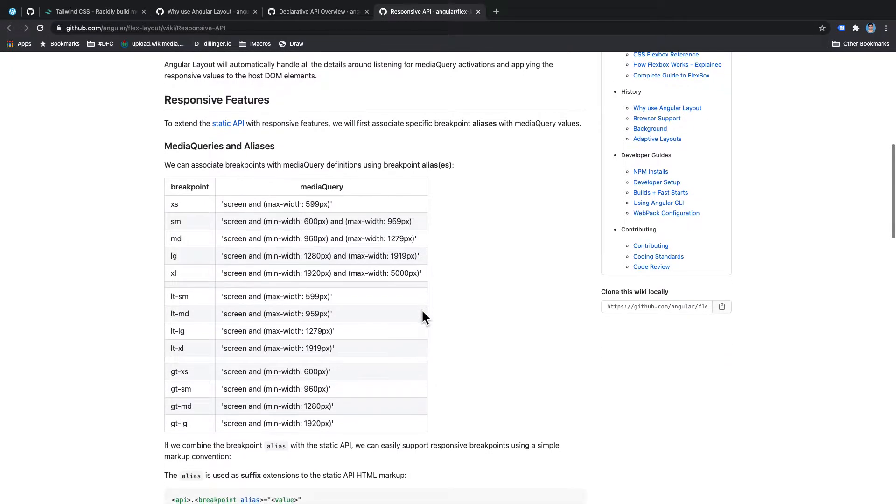
{"action": "scroll", "scroll_direction": "down", "scroll_amount": 3}
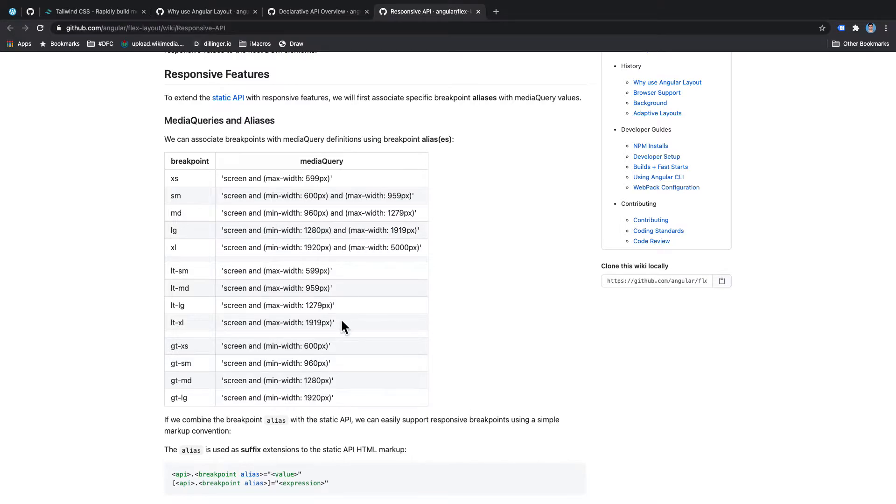
{"action": "scroll", "scroll_direction": "down", "scroll_amount": 3}
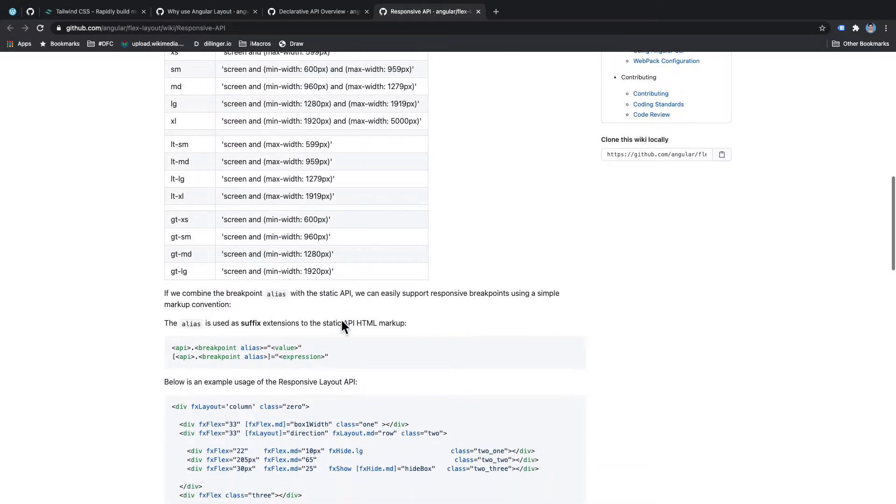
{"action": "scroll", "scroll_direction": "down", "scroll_amount": 3}
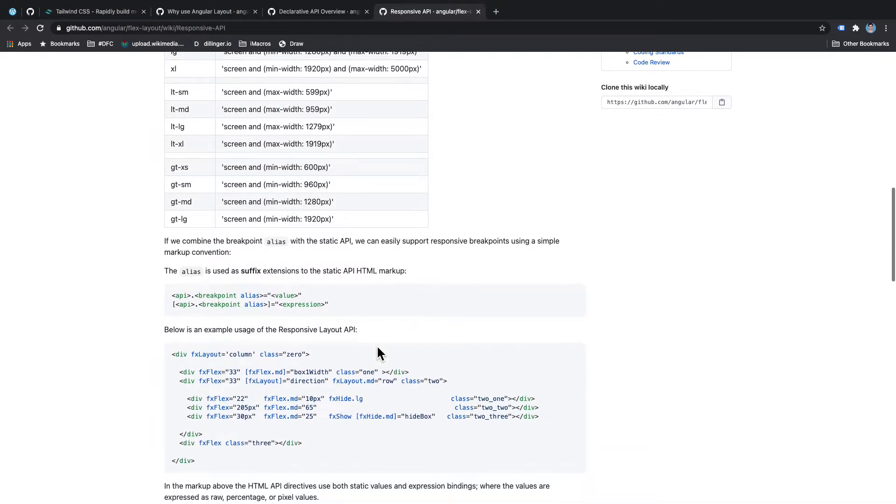
{"action": "scroll", "scroll_direction": "down", "scroll_amount": 3}
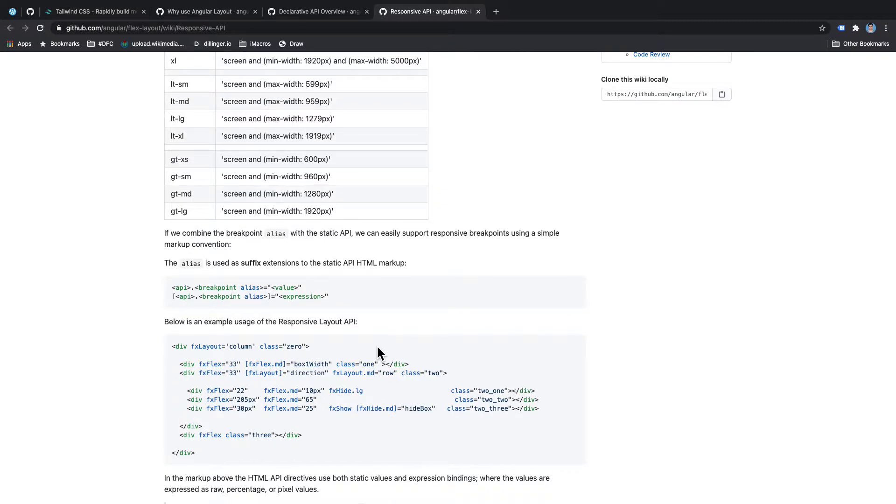
{"action": "scroll", "scroll_direction": "down", "scroll_amount": 3}
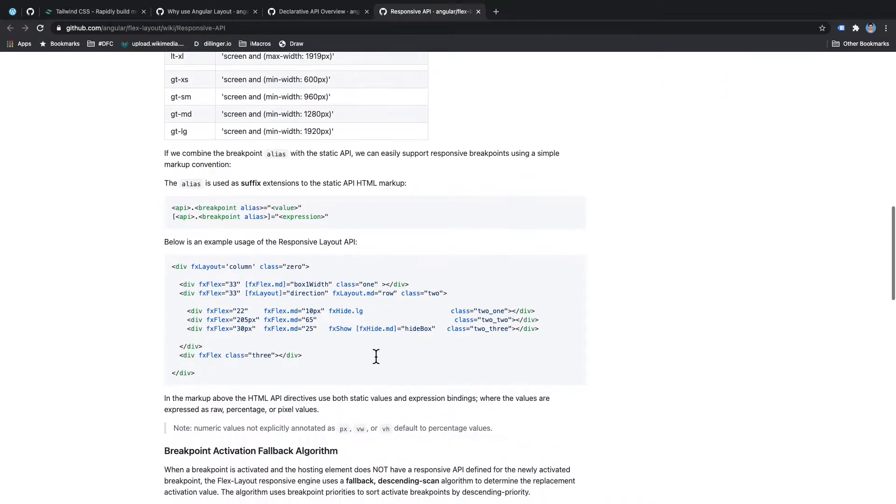
{"action": "scroll", "scroll_direction": "down", "scroll_amount": 3}
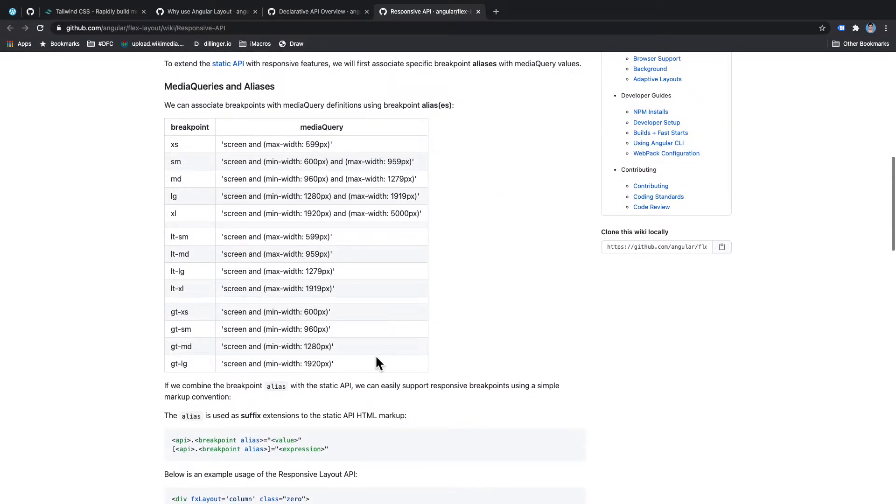
{"action": "scroll", "scroll_direction": "down", "scroll_amount": 3}
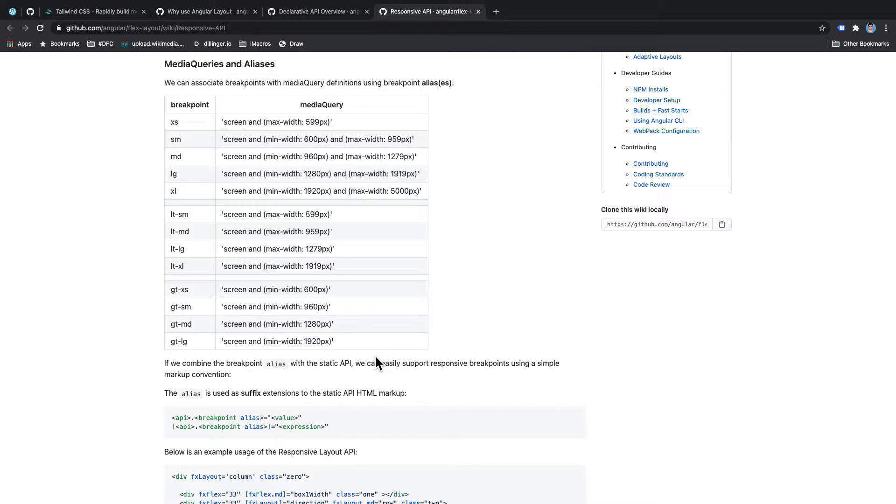
{"action": "mouse_move", "coordinate": [461, 151]}
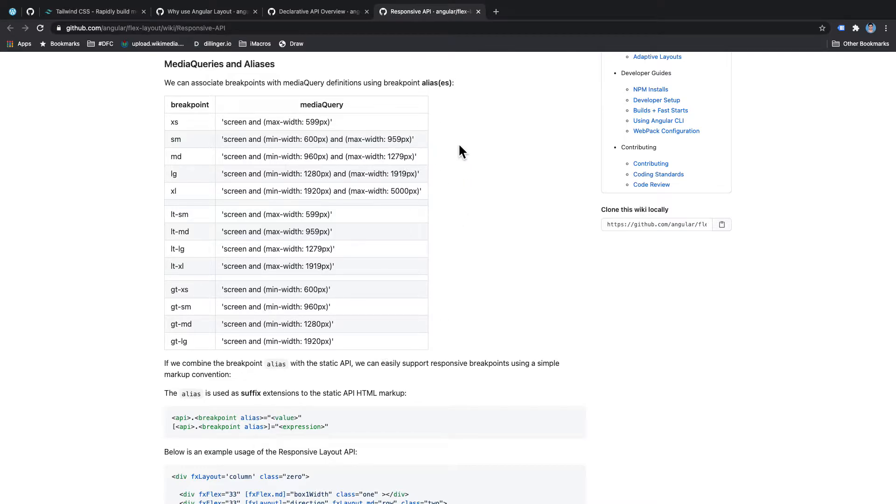
{"action": "mouse_move", "coordinate": [174, 93]}
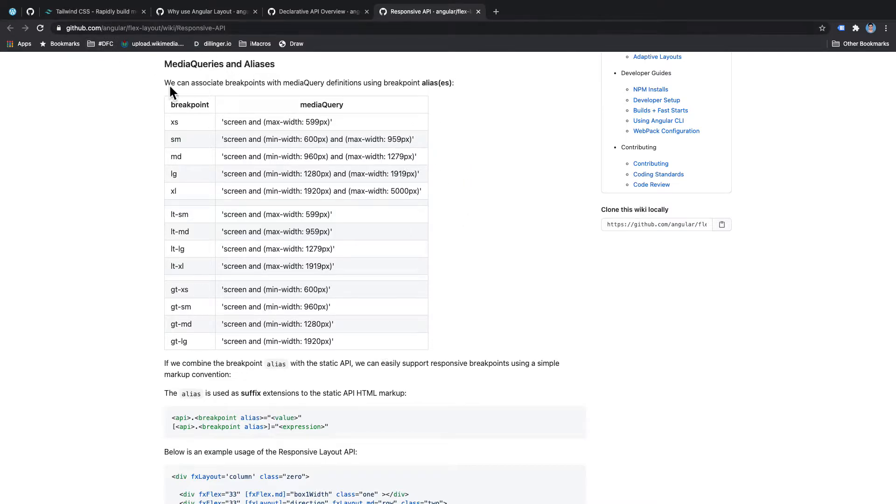
{"action": "mouse_move", "coordinate": [411, 269]}
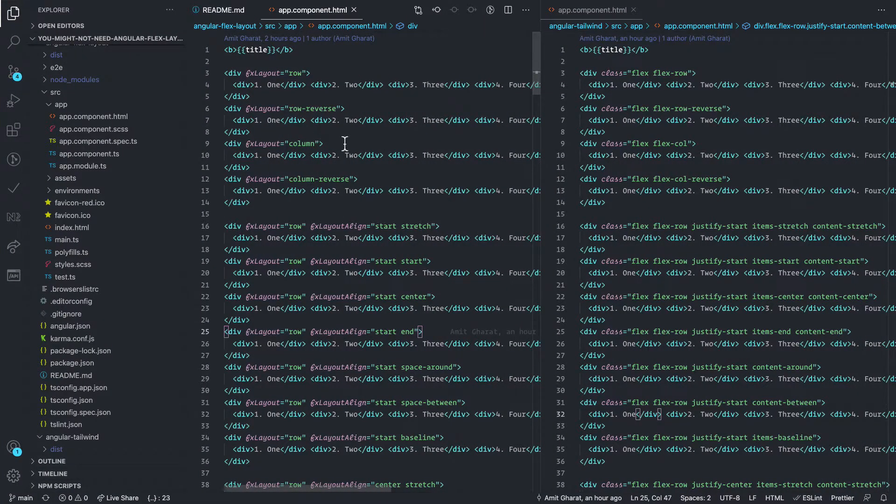
{"action": "mouse_move", "coordinate": [315, 168]}
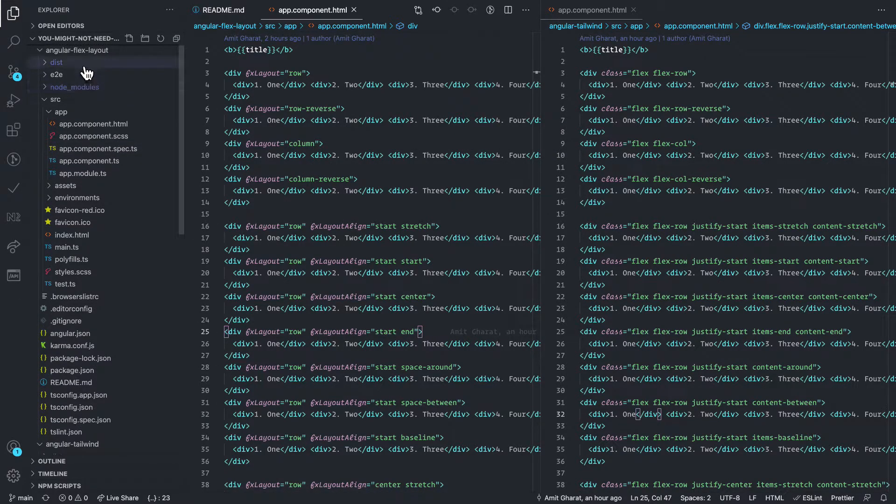
- Hide the Explorer sidebar so both app.component.html editors sit wider side by side
{"action": "scroll", "scroll_direction": "down", "scroll_amount": 3}
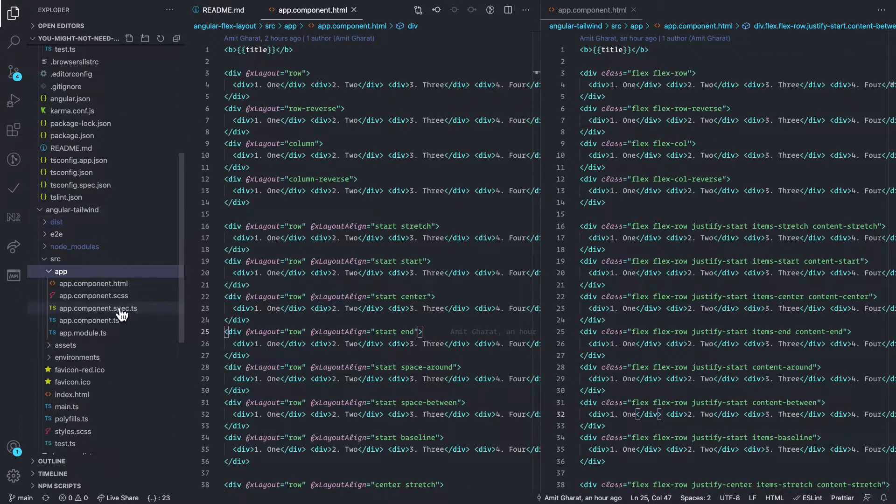
{"action": "mouse_move", "coordinate": [97, 309]}
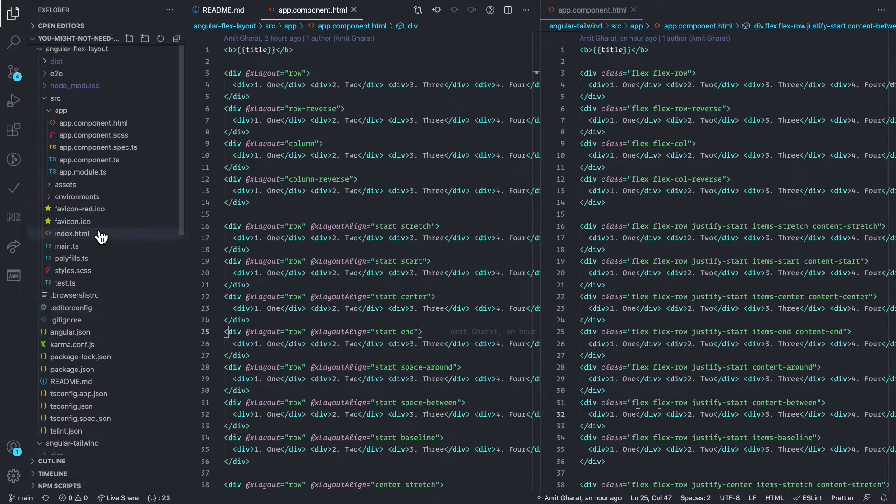
{"action": "left_click", "coordinate": [14, 10]}
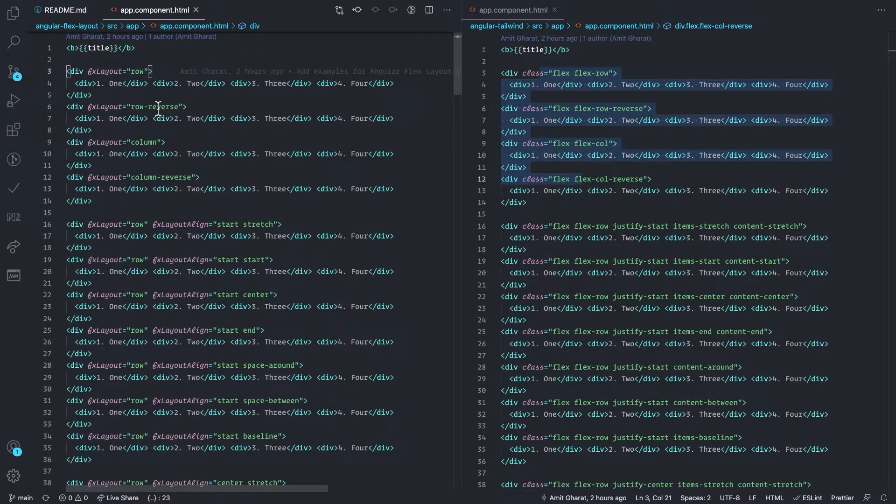
{"action": "mouse_move", "coordinate": [186, 131]}
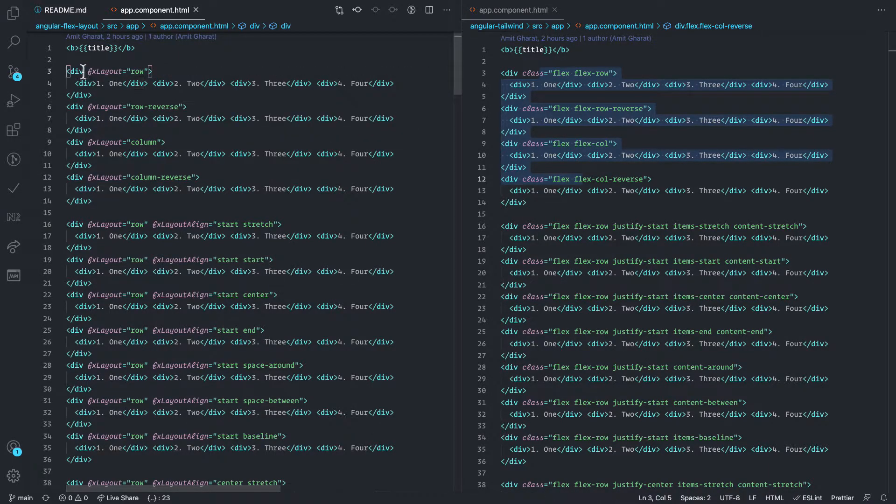
{"action": "double_click", "coordinate": [134, 71]}
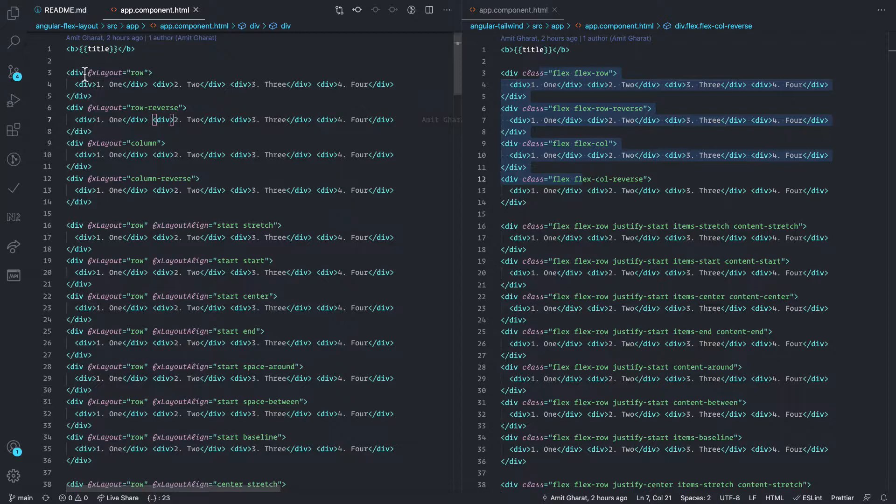
{"action": "double_click", "coordinate": [112, 73]}
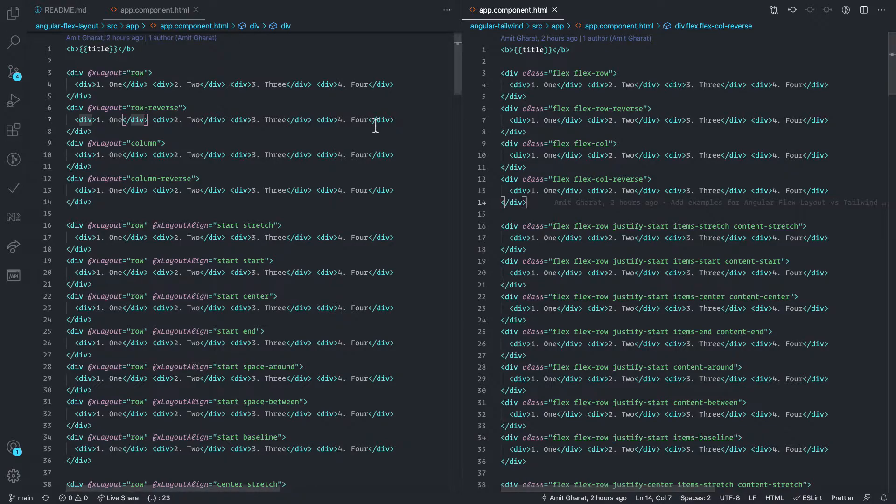
{"action": "double_click", "coordinate": [104, 73]}
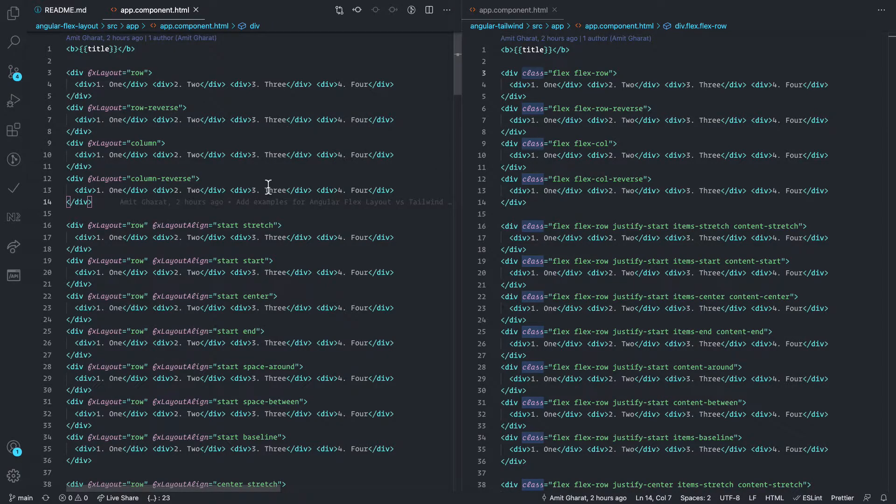
{"action": "mouse_move", "coordinate": [303, 222]}
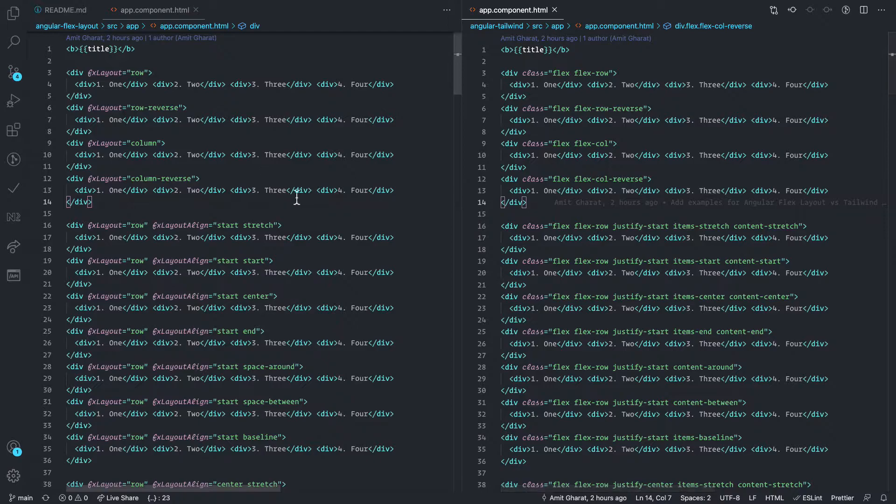
{"action": "scroll", "scroll_direction": "down", "scroll_amount": 3}
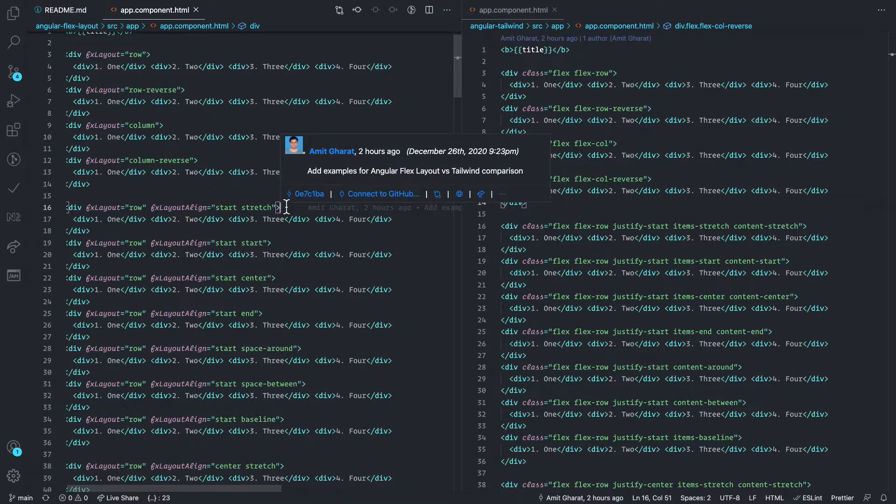
{"action": "mouse_move", "coordinate": [310, 242]}
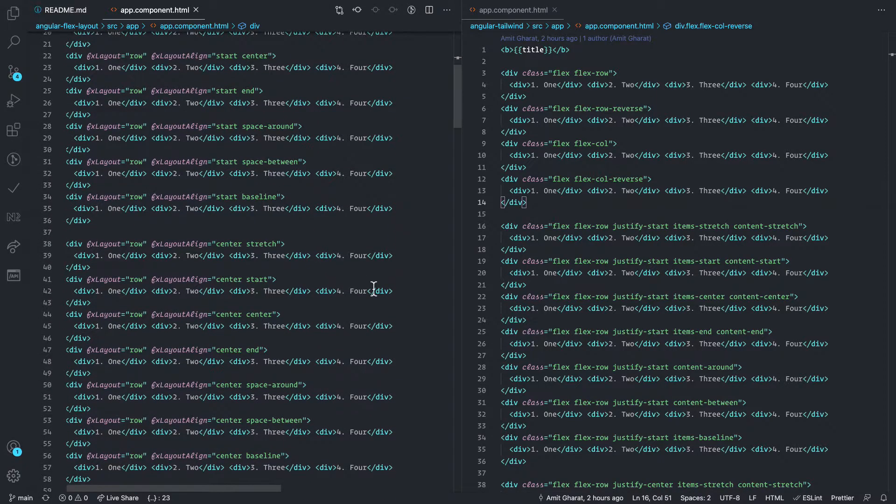
- Bring the fxFlexOffset examples beside the Tailwind margin classes and highlight m-4
{"action": "scroll", "scroll_direction": "down", "scroll_amount": 3}
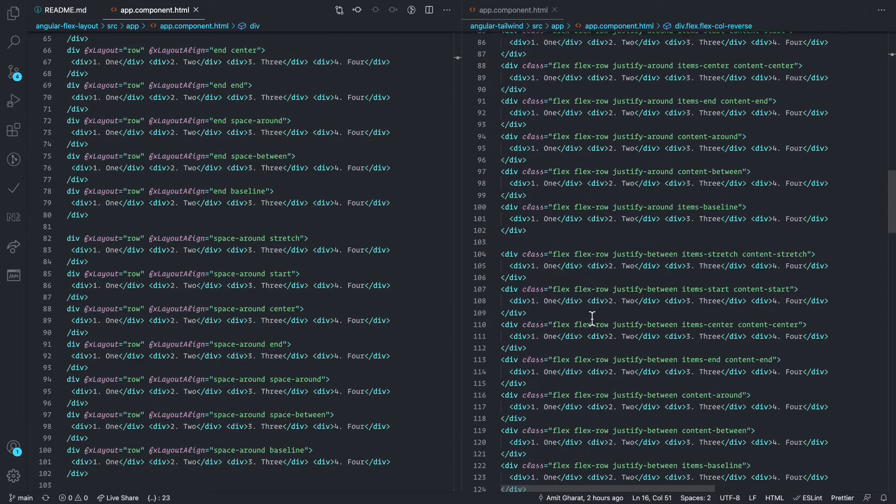
{"action": "scroll", "scroll_direction": "down", "scroll_amount": 3}
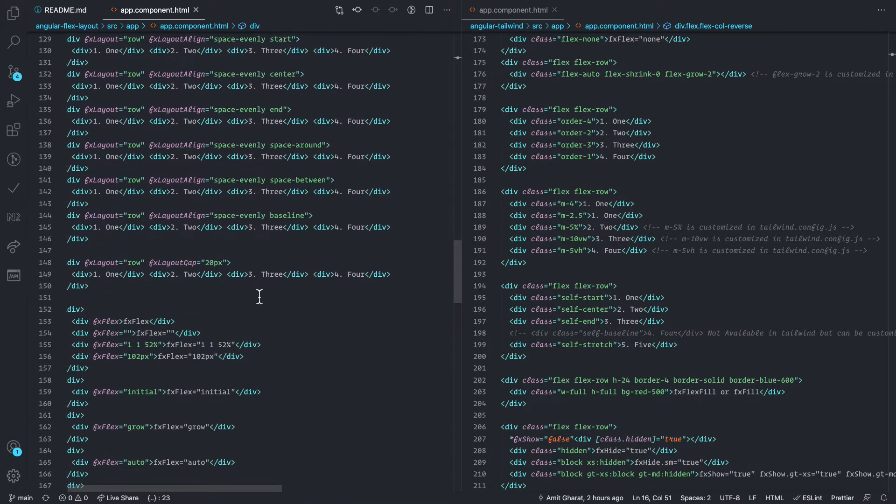
{"action": "scroll", "scroll_direction": "down", "scroll_amount": 3}
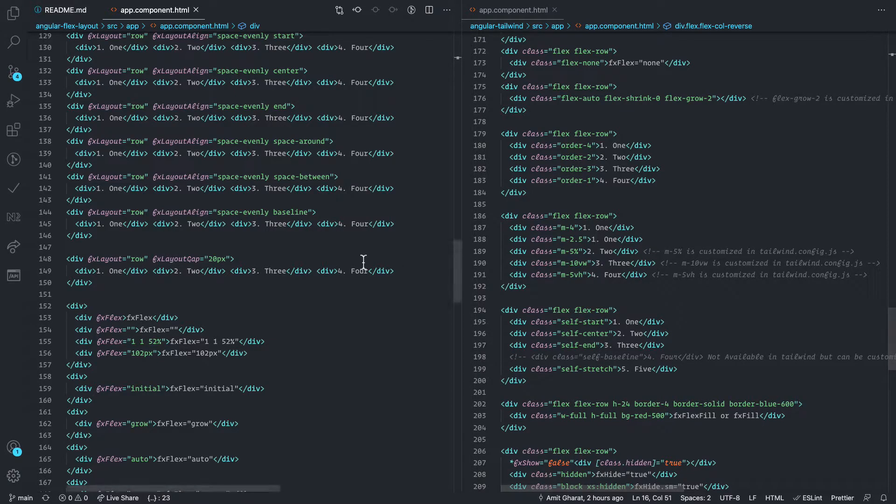
{"action": "scroll", "scroll_direction": "down", "scroll_amount": 3}
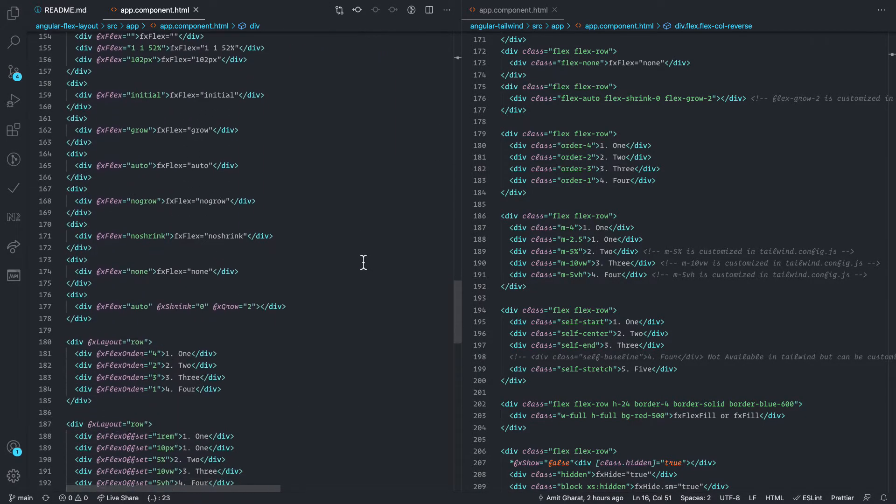
{"action": "scroll", "scroll_direction": "down", "scroll_amount": 3}
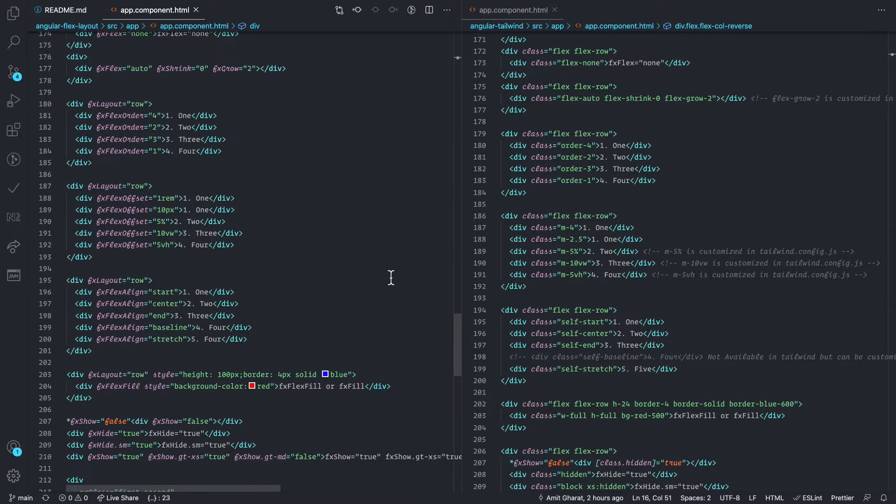
{"action": "left_click", "coordinate": [584, 251]}
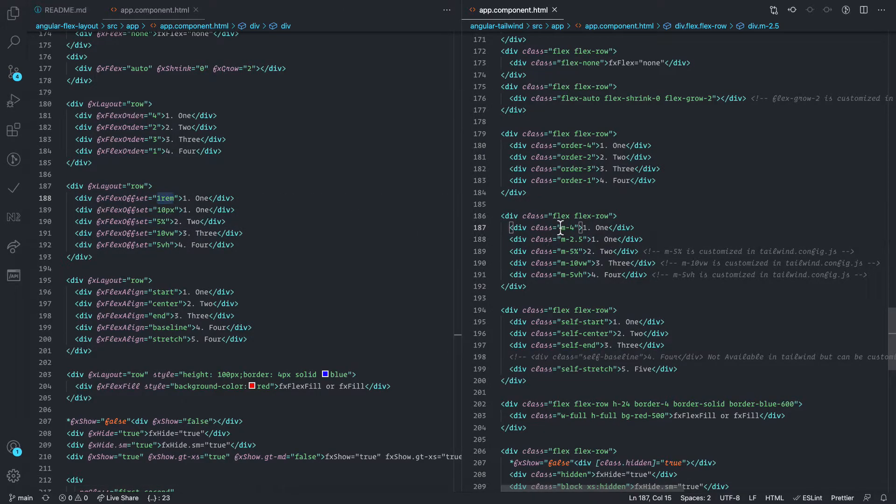
{"action": "double_click", "coordinate": [567, 228]}
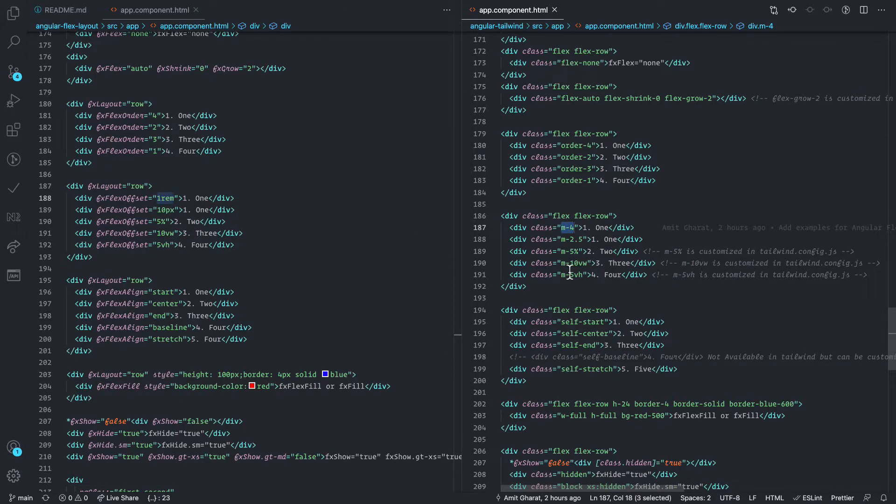
{"action": "mouse_move", "coordinate": [583, 315]}
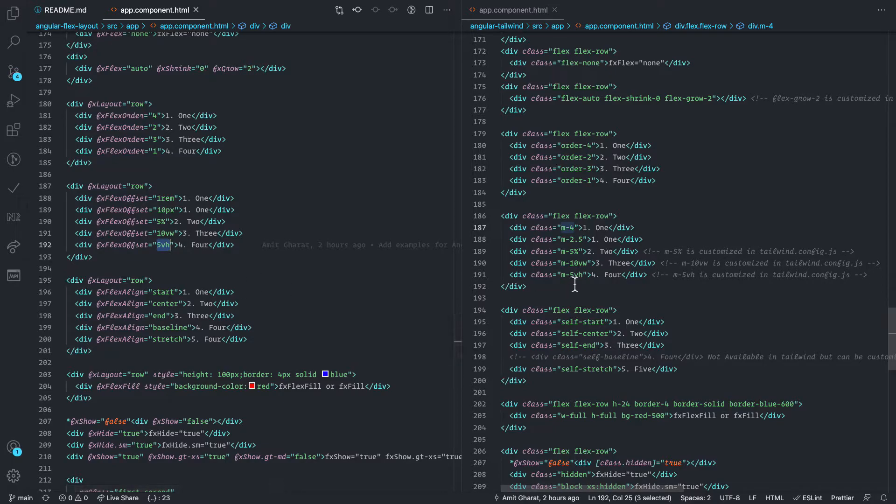
{"action": "left_click", "coordinate": [518, 286]}
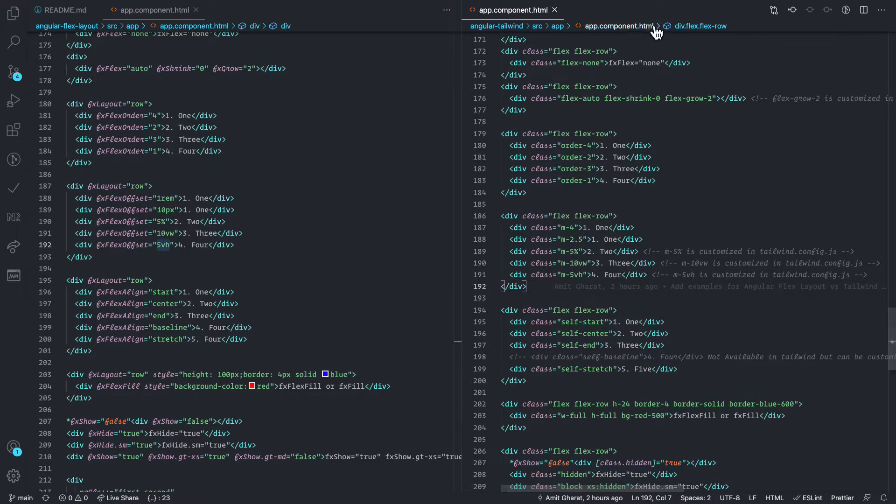
- Navigate the breadcrumb dropdowns up to the angular-tailwind project's root files
{"action": "left_click", "coordinate": [557, 26]}
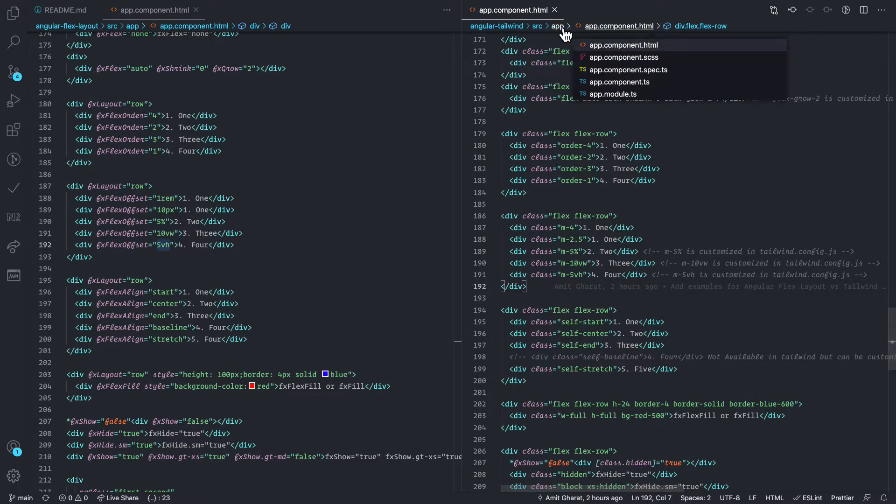
{"action": "left_click", "coordinate": [558, 26]}
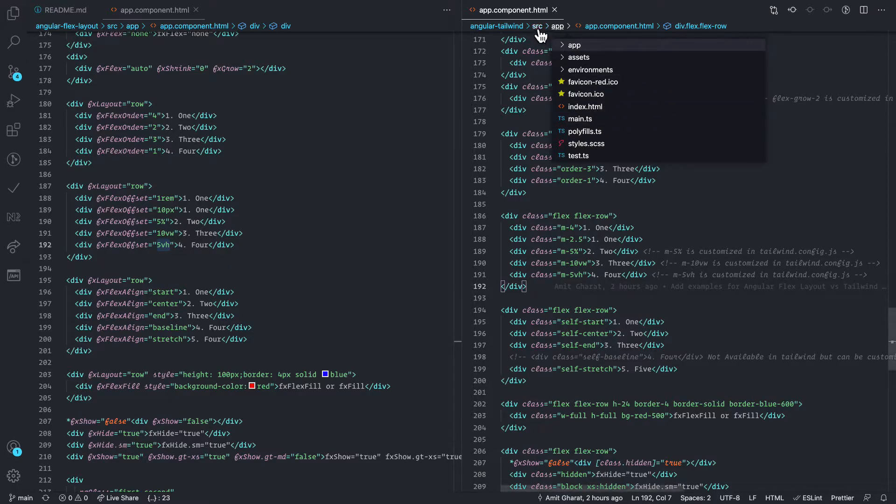
{"action": "left_click", "coordinate": [537, 26]}
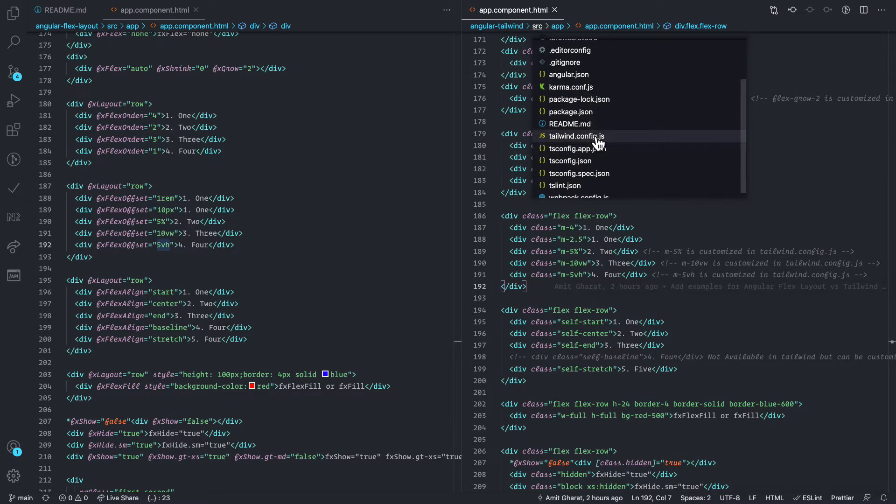
- Show tailwind.config.js in the right pane and highlight the customized m-5% margin class
{"action": "left_click", "coordinate": [576, 136]}
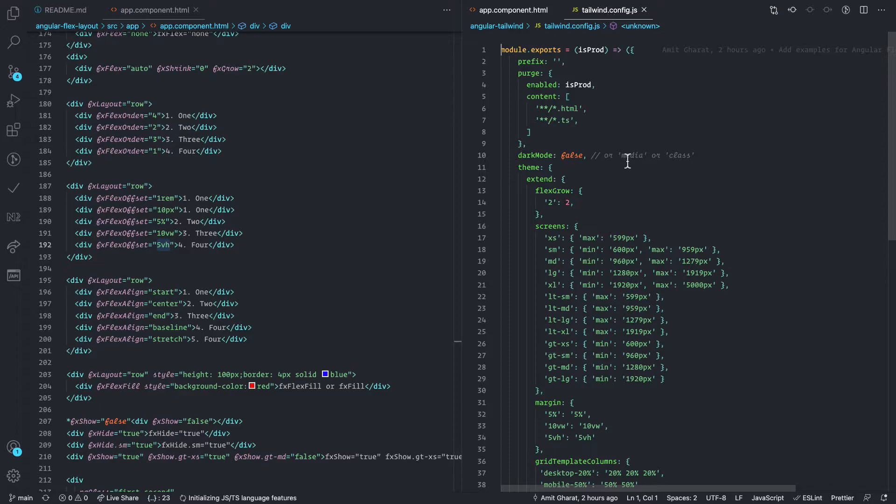
{"action": "scroll", "scroll_direction": "down", "scroll_amount": 3}
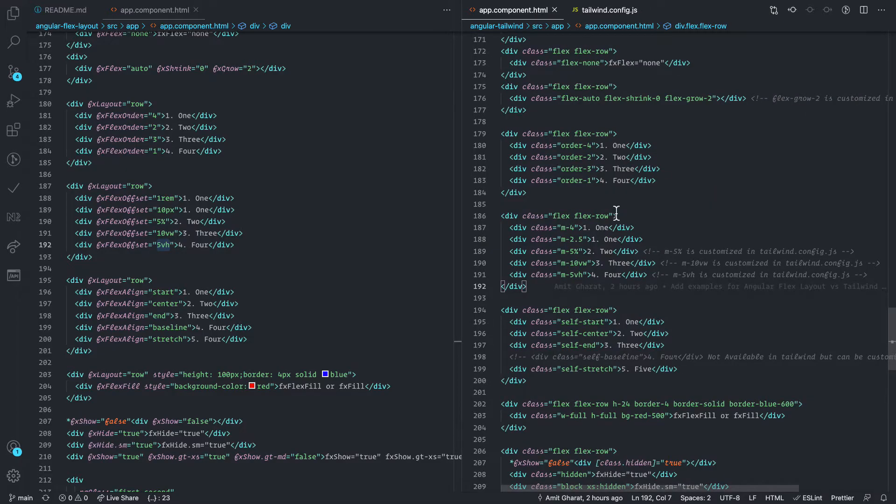
{"action": "double_click", "coordinate": [566, 228]}
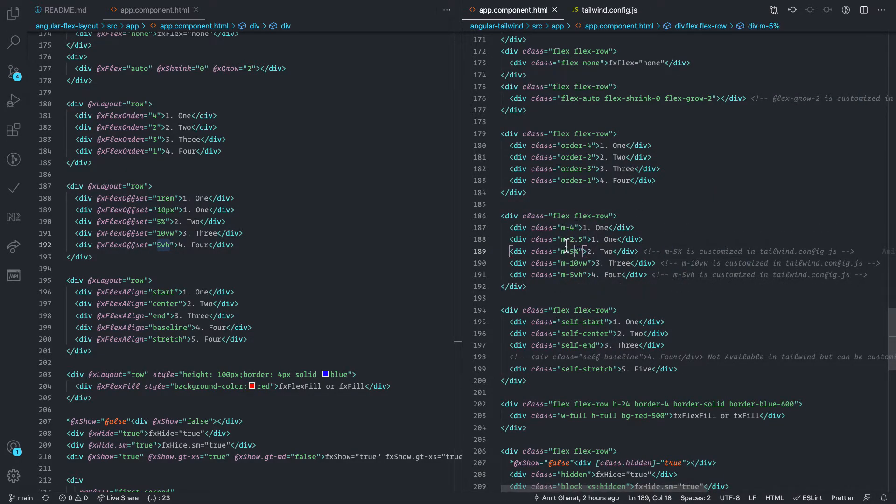
{"action": "double_click", "coordinate": [566, 239]}
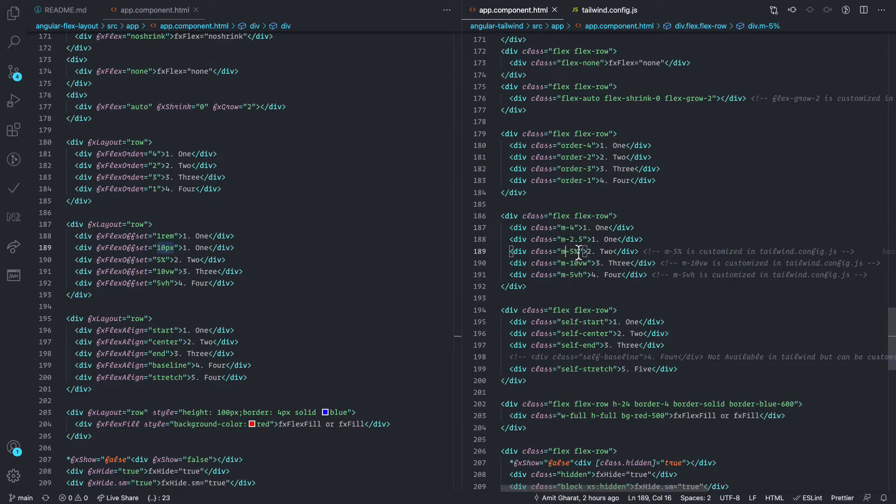
- Highlight the theme.extend.margin entries (5%, 10vw, 5vh) and return to the Tailwind margin examples
{"action": "left_click", "coordinate": [606, 10]}
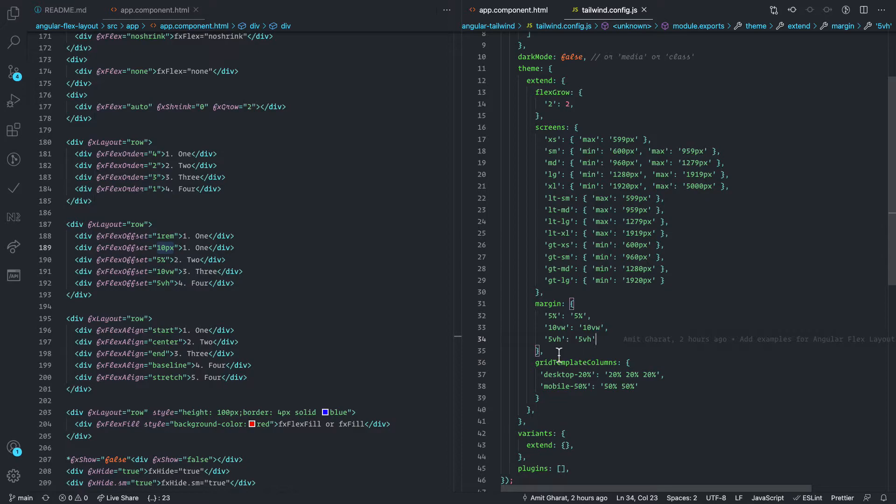
{"action": "left_click_drag", "start_coordinate": [597, 339], "coordinate": [568, 328]}
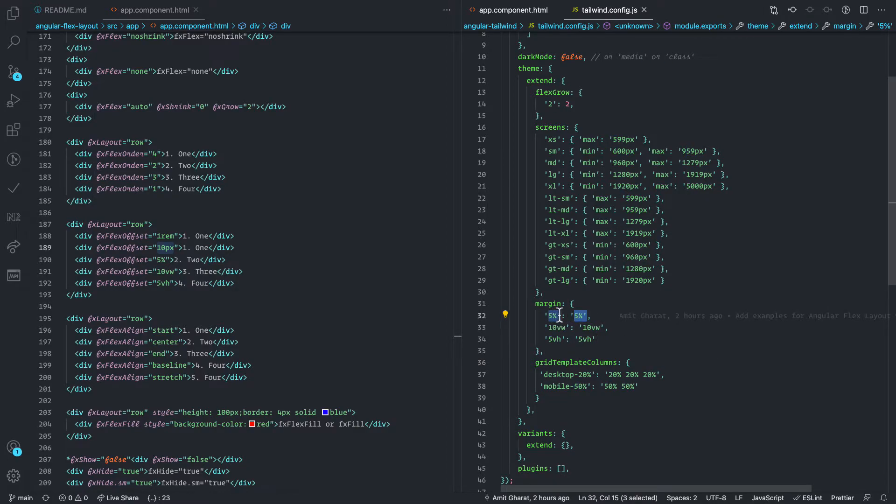
{"action": "left_click", "coordinate": [512, 10]}
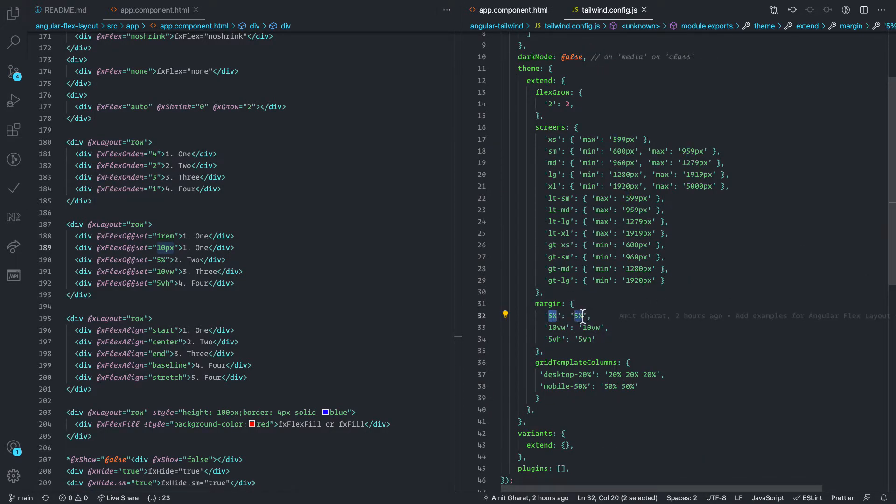
{"action": "left_click", "coordinate": [549, 303]}
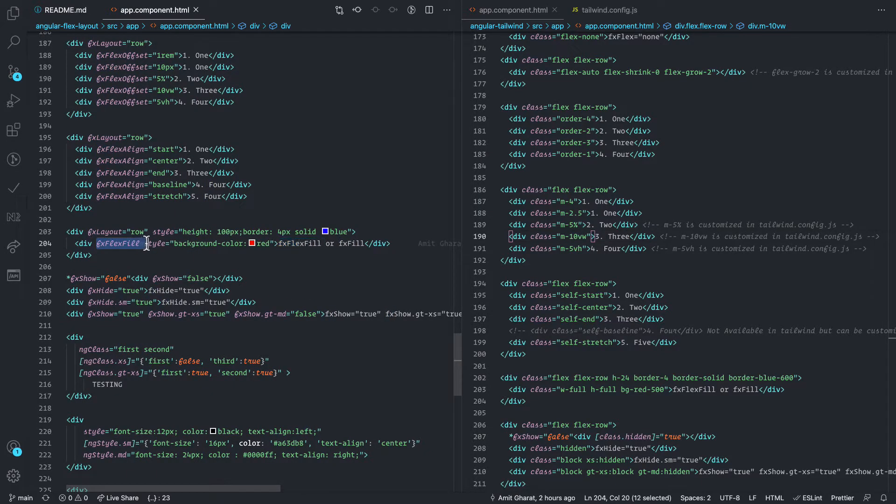
- Highlight fxFlexFill in the left editor and its w-full counterpart in the Tailwind template
{"action": "double_click", "coordinate": [299, 244]}
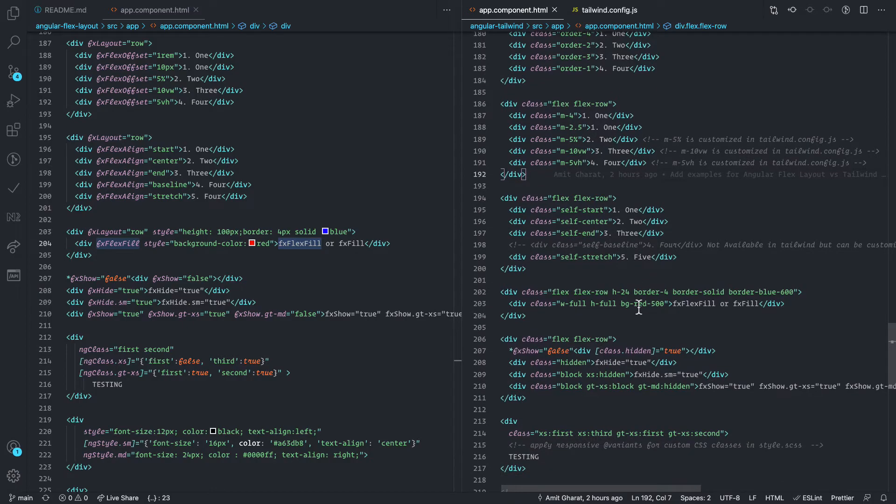
{"action": "double_click", "coordinate": [572, 304]}
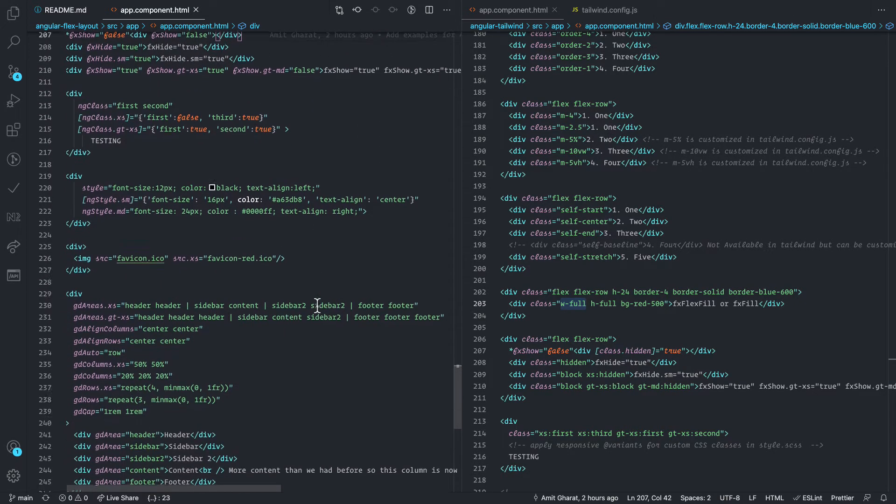
- Bring the img src.xs example beside the Tailwind comment that src.xs cannot be replaced
{"action": "scroll", "scroll_direction": "down", "scroll_amount": 3}
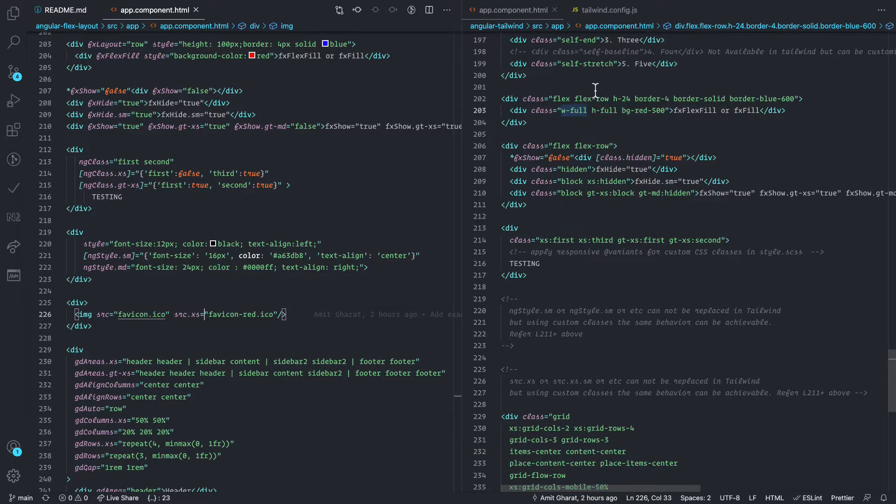
{"action": "left_click", "coordinate": [605, 9]}
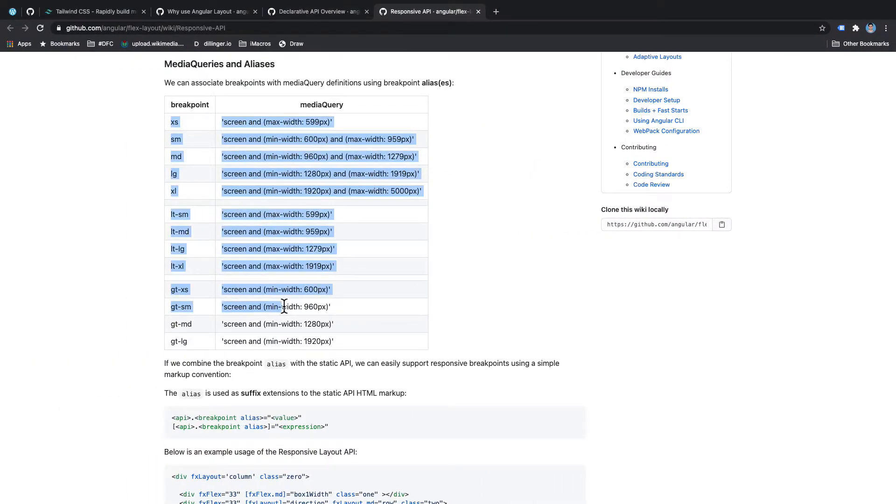
- Select the MediaQueries and Aliases breakpoint table on the Responsive API wiki page
{"action": "left_click", "coordinate": [370, 343]}
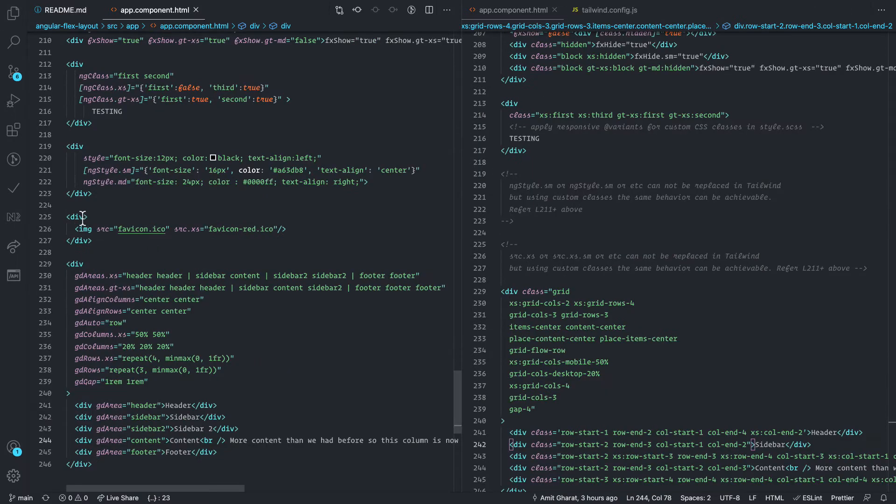
- Match the gdAreas header area to Tailwind's row-start/col-start placement classes
{"action": "double_click", "coordinate": [186, 228]}
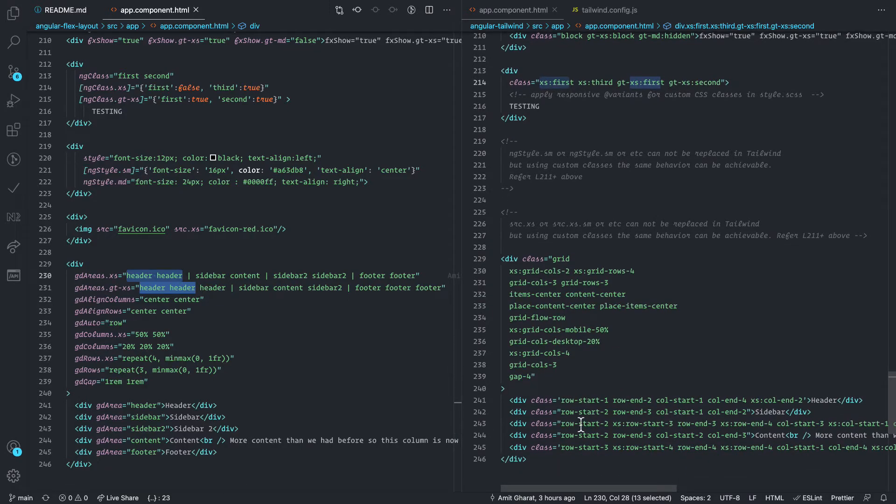
{"action": "mouse_move", "coordinate": [639, 455]}
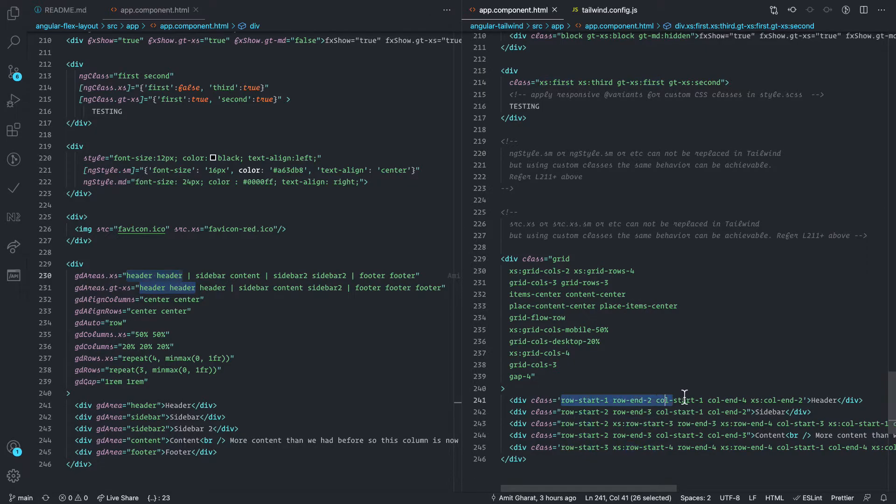
{"action": "left_click", "coordinate": [740, 412]}
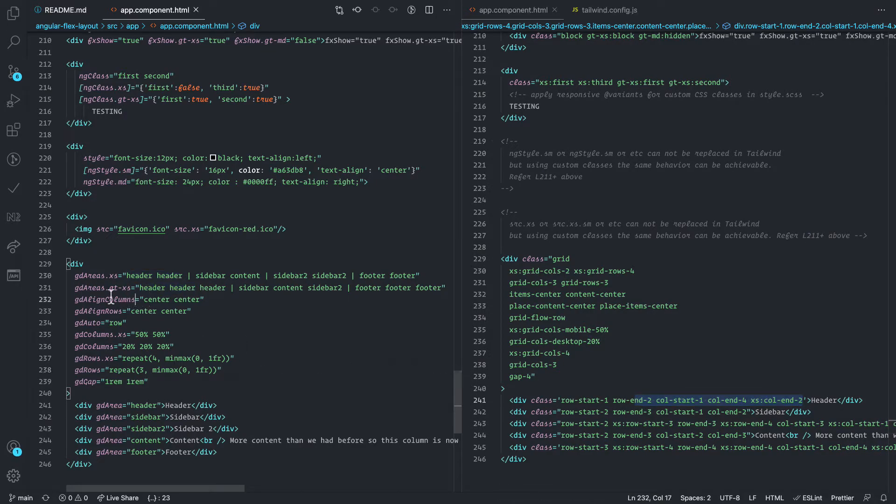
{"action": "left_click_drag", "start_coordinate": [75, 275], "coordinate": [280, 276]}
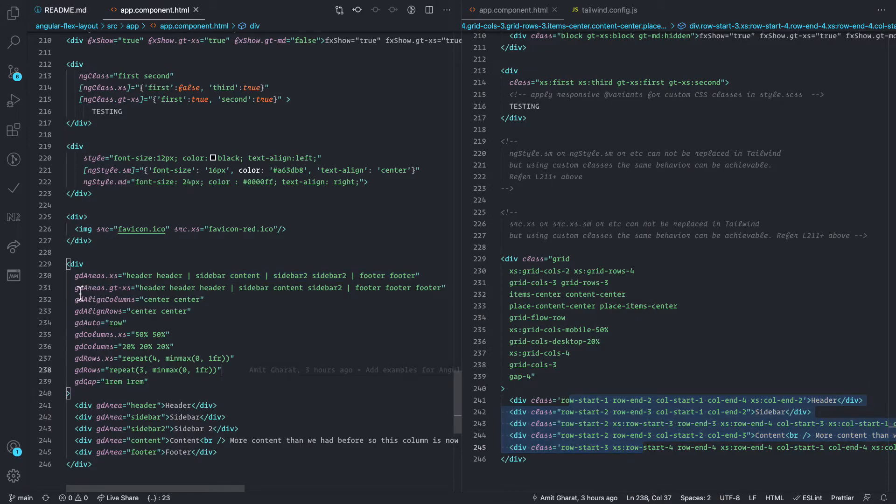
- Compare the grid alignment setting with Tailwind centering classes and the 50% 50% columns
{"action": "left_click", "coordinate": [152, 300]}
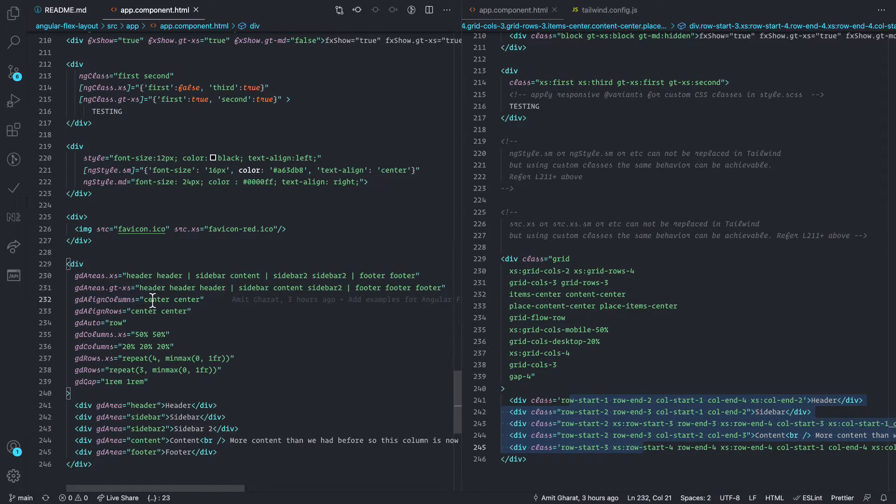
{"action": "double_click", "coordinate": [105, 299]}
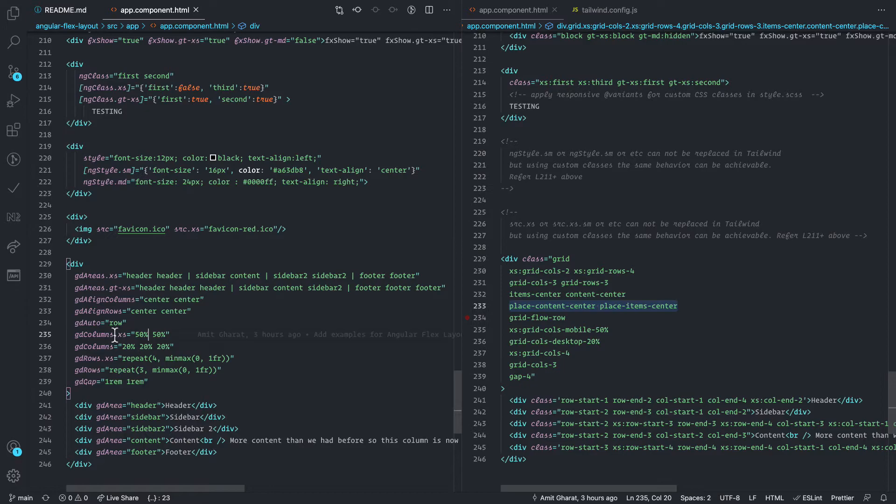
{"action": "double_click", "coordinate": [87, 322]}
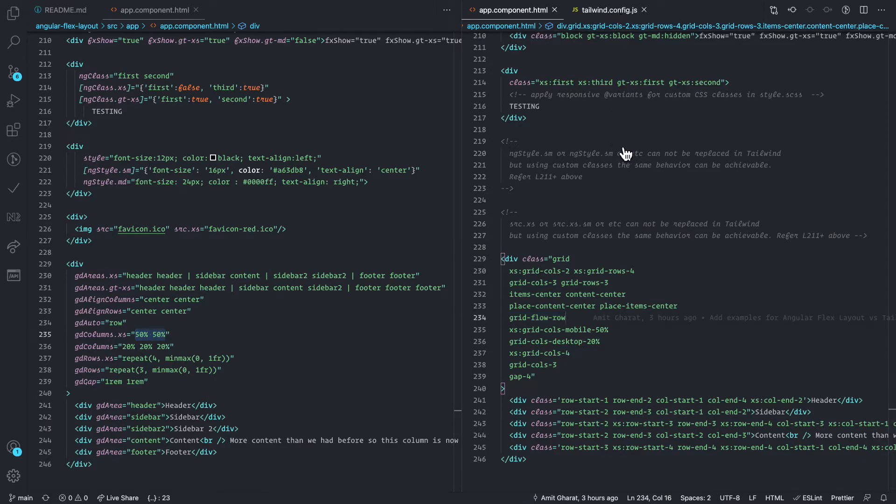
{"action": "left_click", "coordinate": [609, 9]}
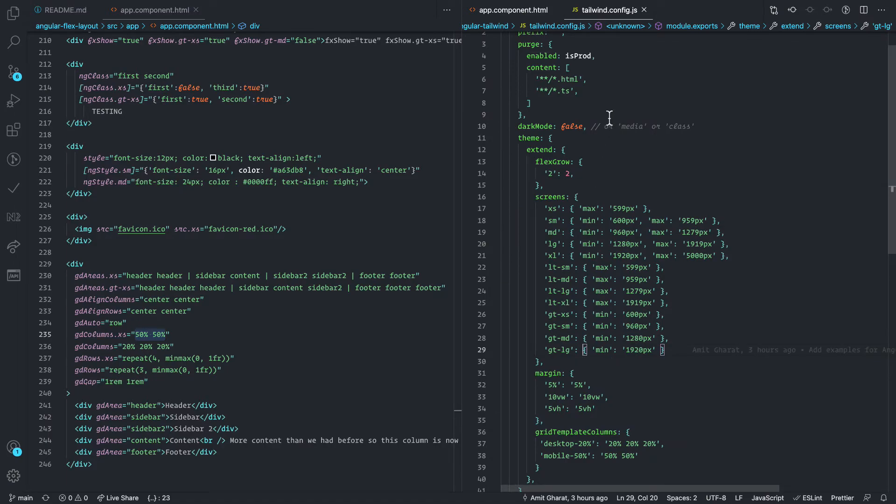
{"action": "mouse_move", "coordinate": [620, 456]}
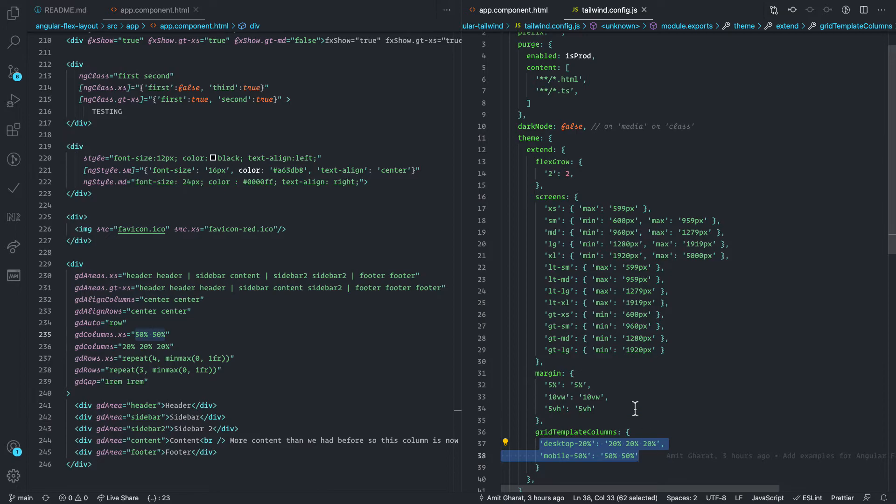
{"action": "mouse_move", "coordinate": [579, 223]}
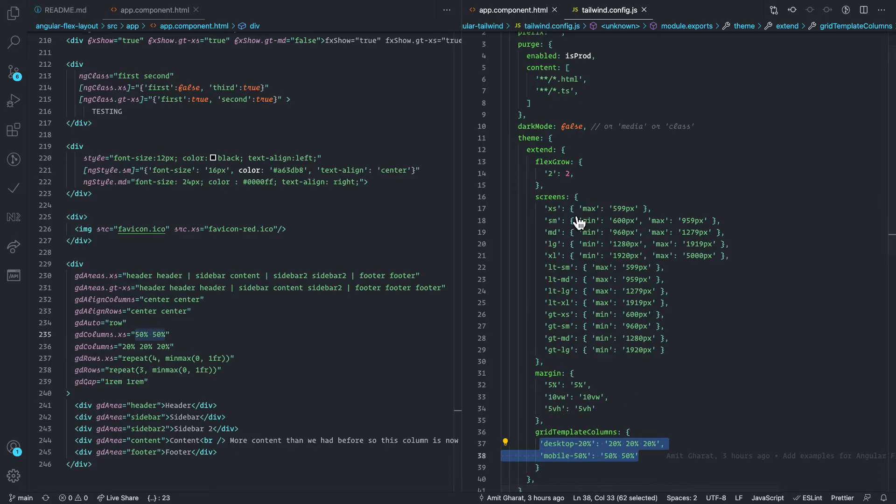
{"action": "left_click", "coordinate": [511, 9]}
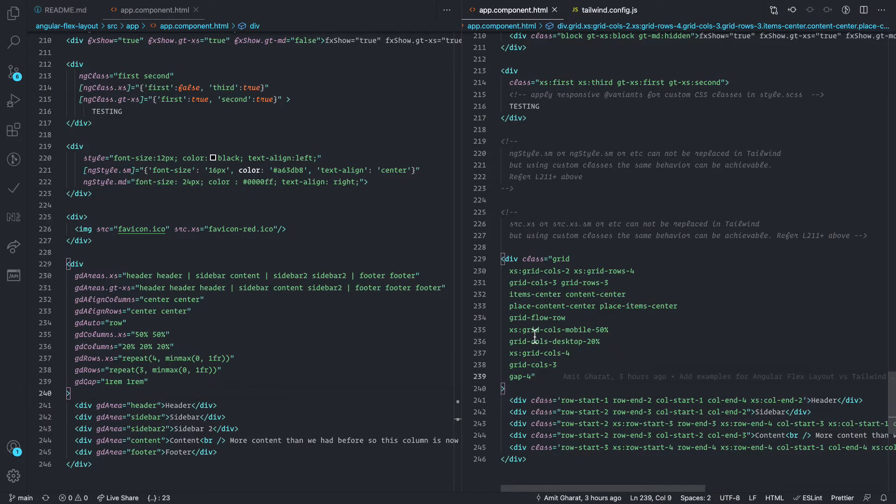
{"action": "left_click_drag", "start_coordinate": [509, 330], "coordinate": [601, 341]}
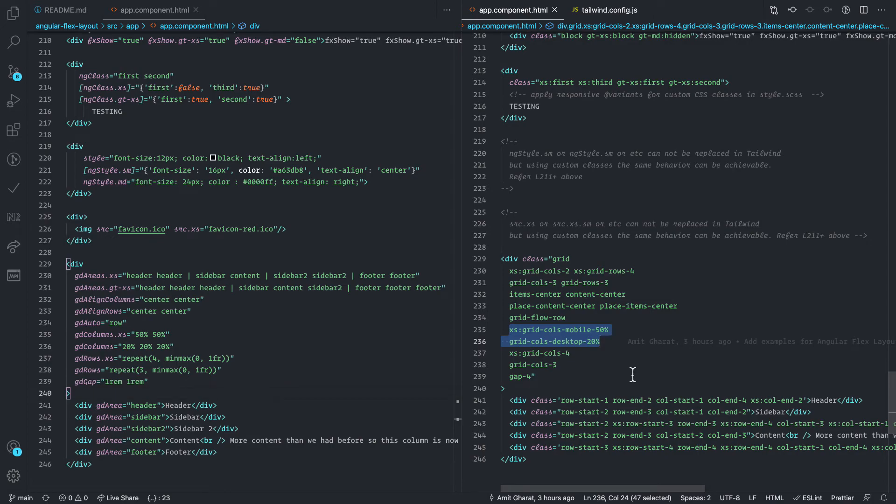
{"action": "mouse_move", "coordinate": [628, 374]}
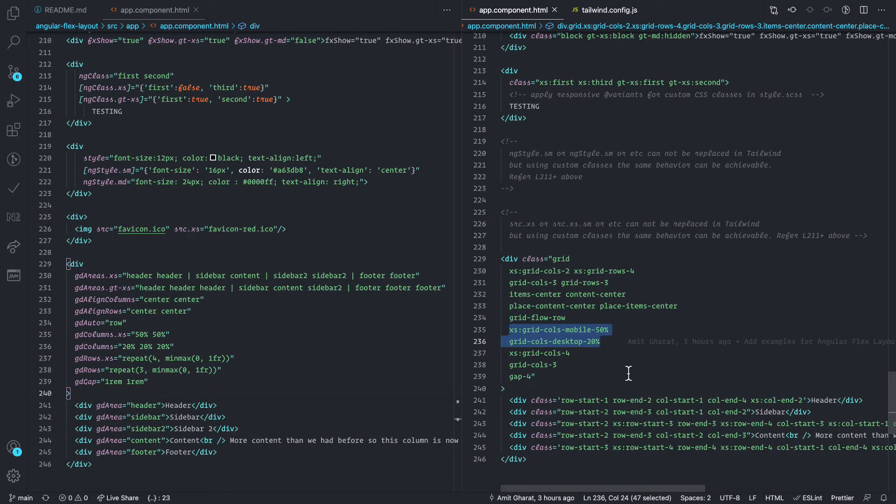
{"action": "mouse_move", "coordinate": [543, 389]}
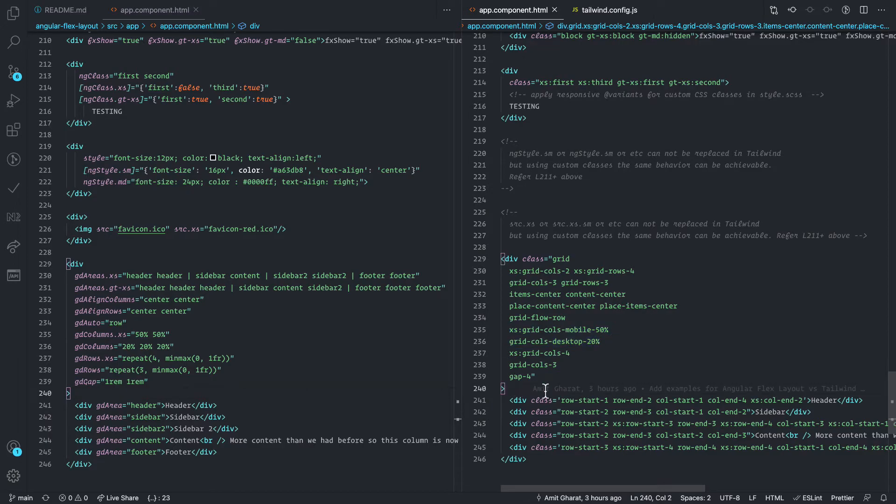
{"action": "mouse_move", "coordinate": [544, 391]}
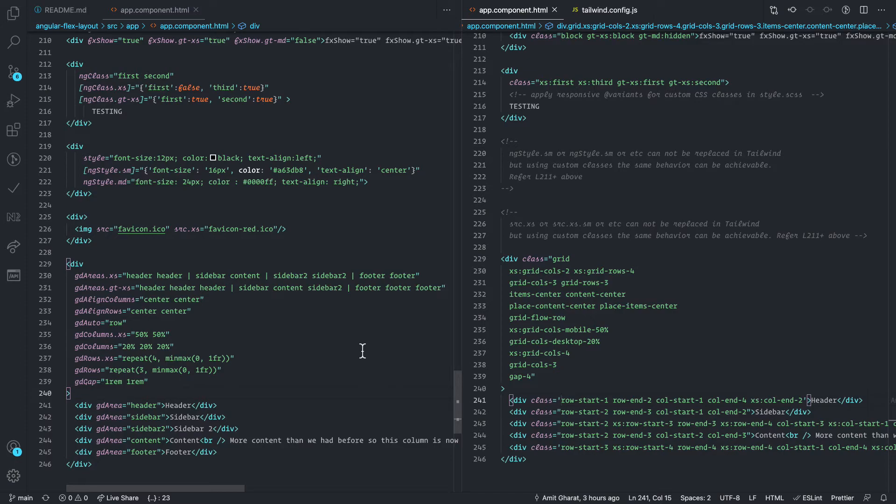
{"action": "mouse_move", "coordinate": [362, 351]}
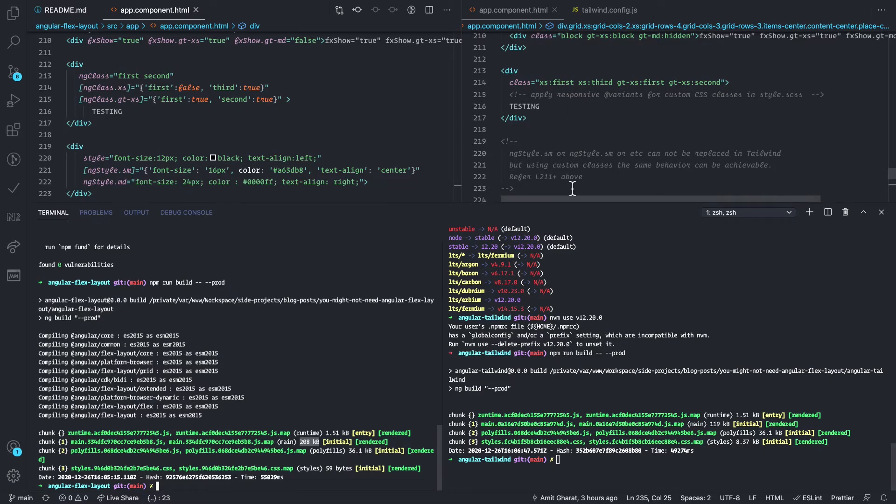
{"action": "mouse_move", "coordinate": [601, 165]}
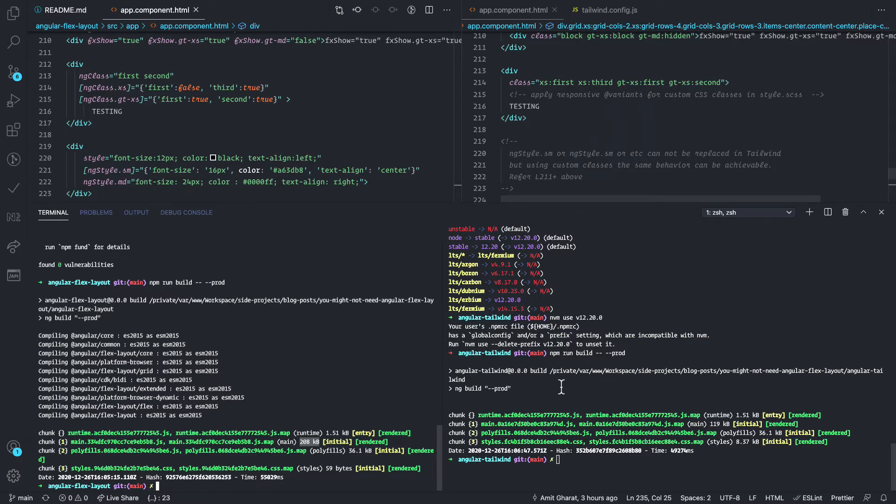
{"action": "mouse_move", "coordinate": [713, 416]}
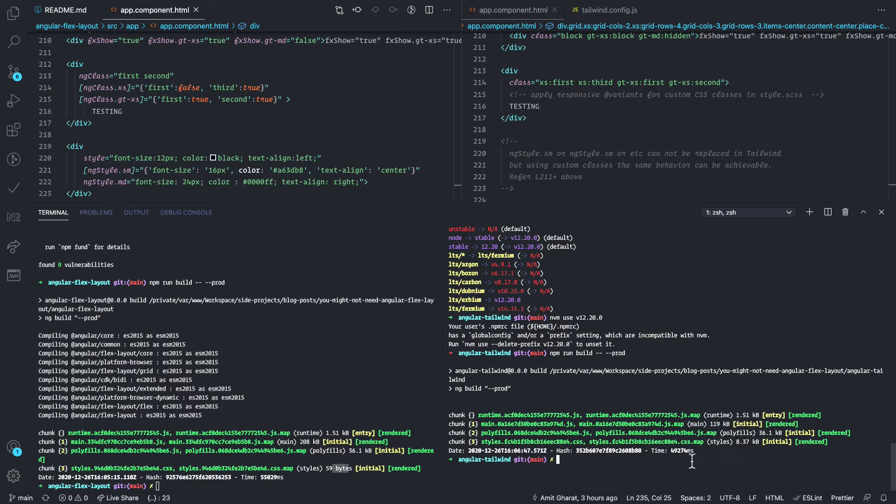
{"action": "mouse_move", "coordinate": [615, 425]}
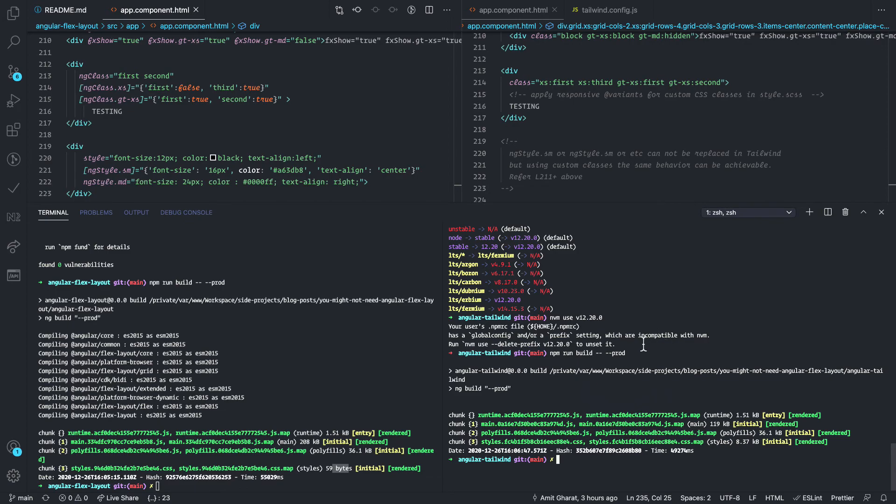
{"action": "mouse_move", "coordinate": [637, 351]}
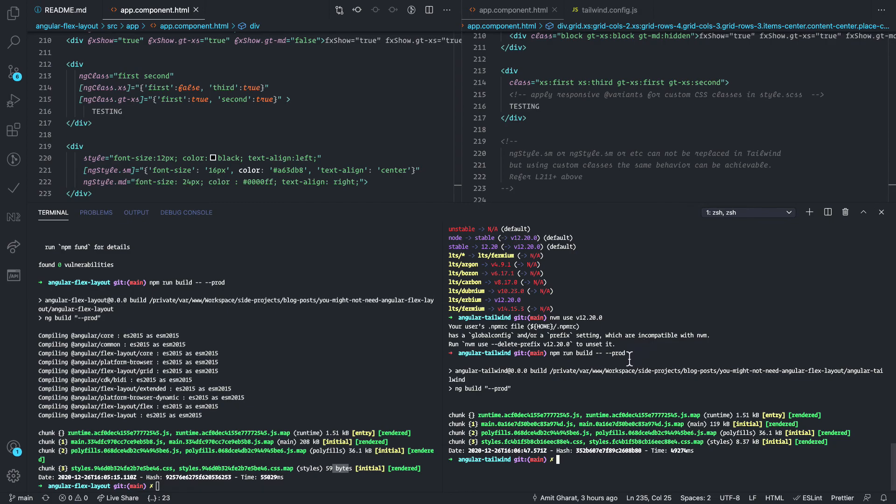
{"action": "mouse_move", "coordinate": [586, 394]}
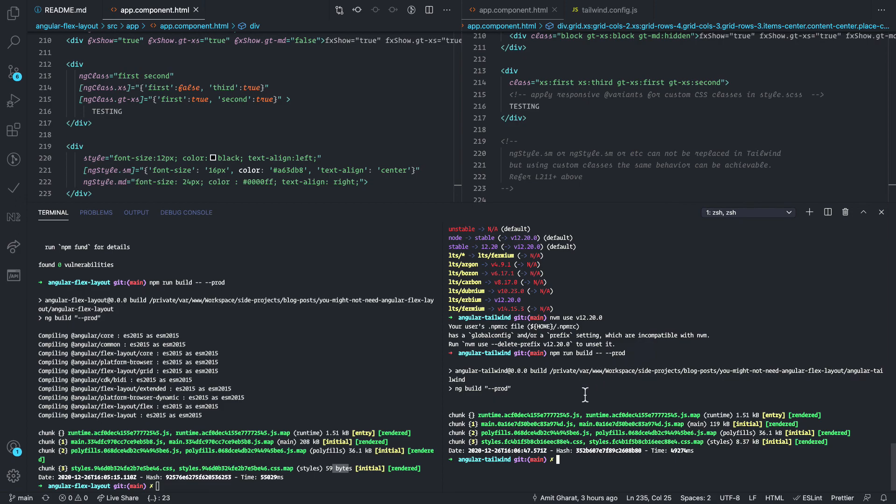